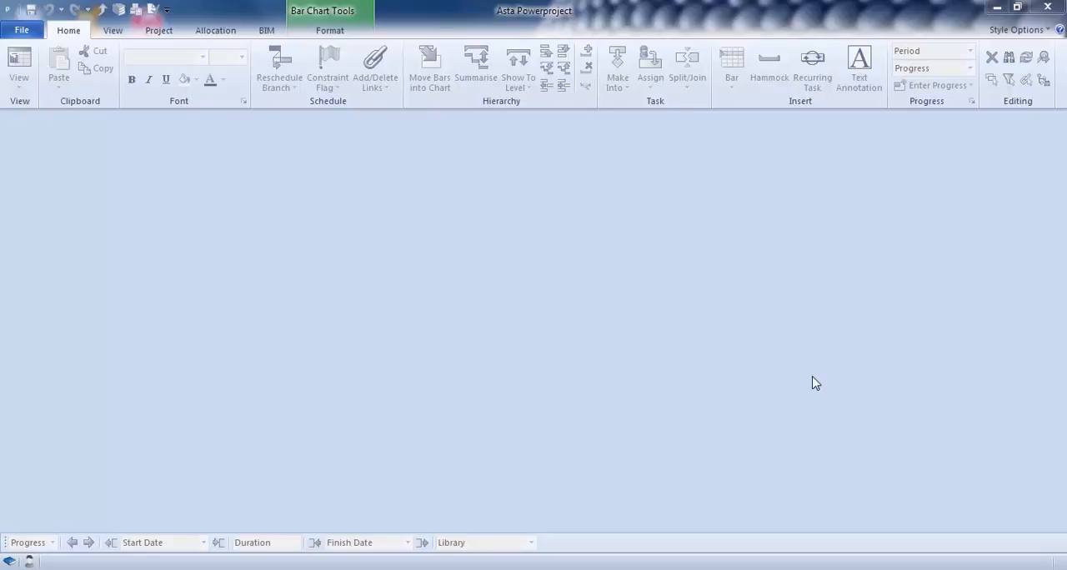
pyautogui.moveTo(376, 281)
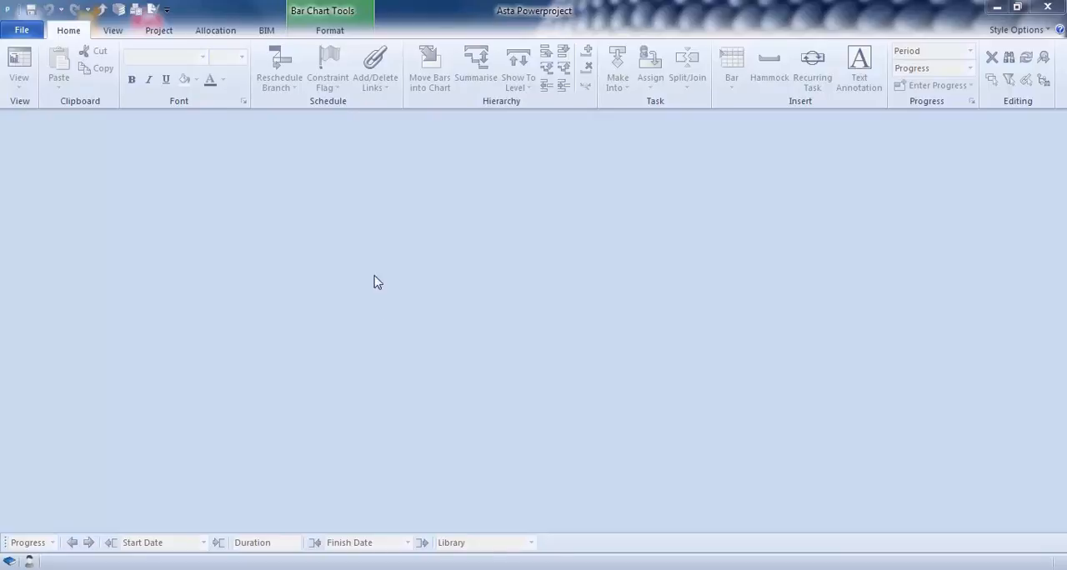
pyautogui.moveTo(408, 185)
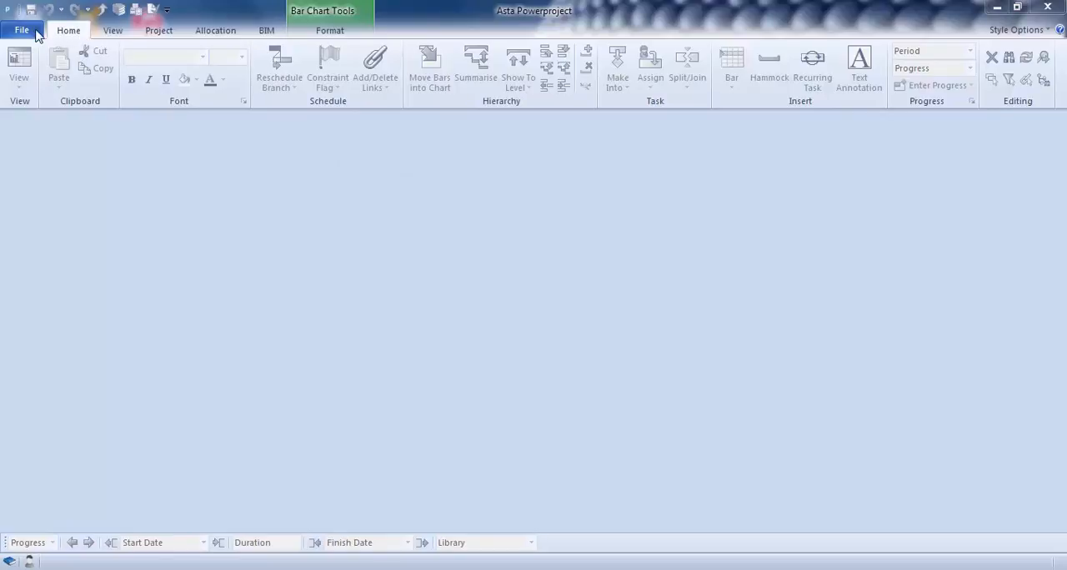
# Show the File backstage listing the recent project Old Project.pp
pyautogui.click(21, 30)
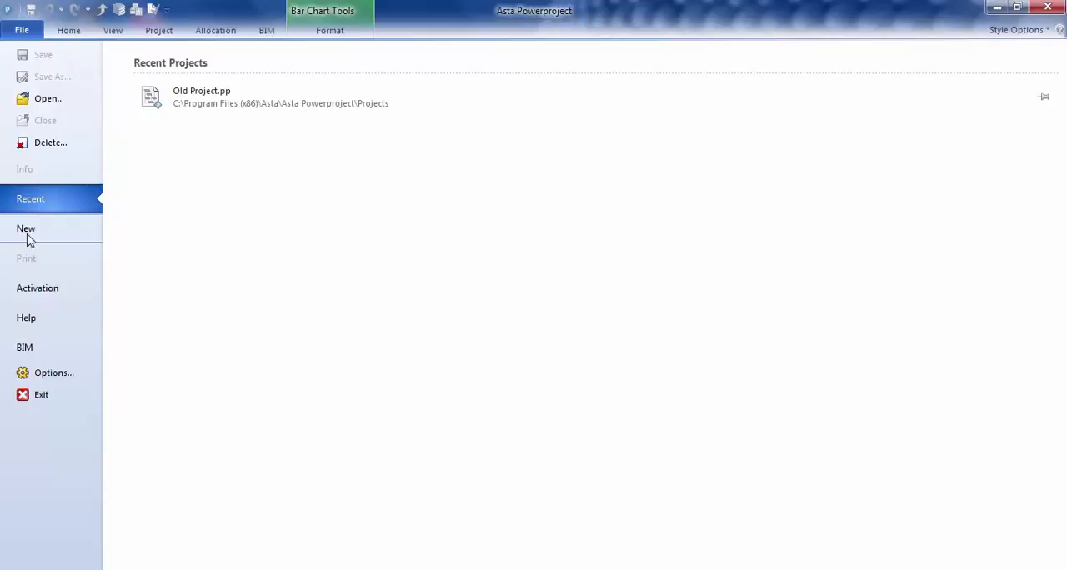
pyautogui.moveTo(90, 203)
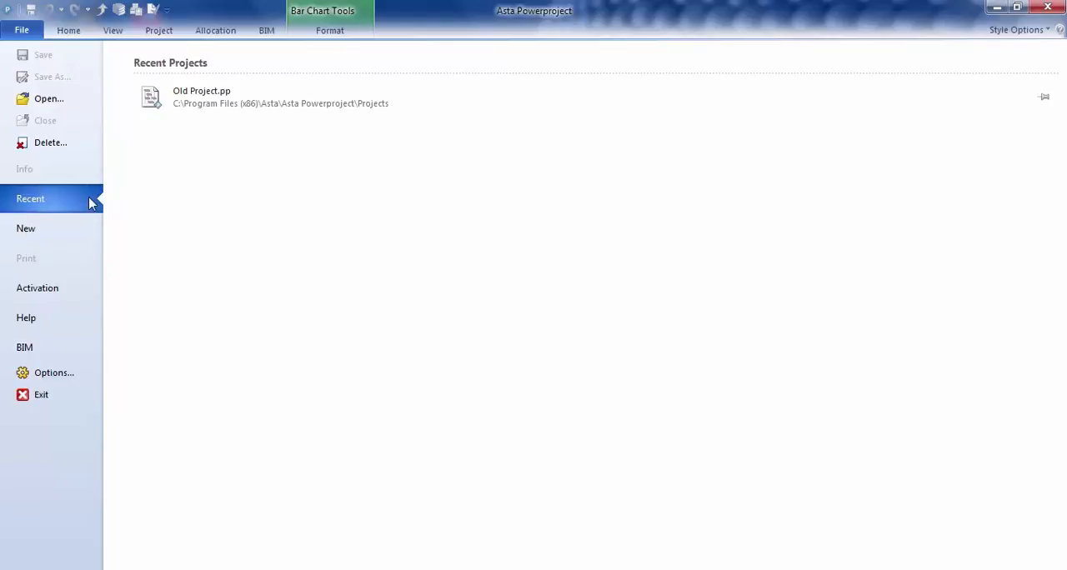
pyautogui.moveTo(199, 154)
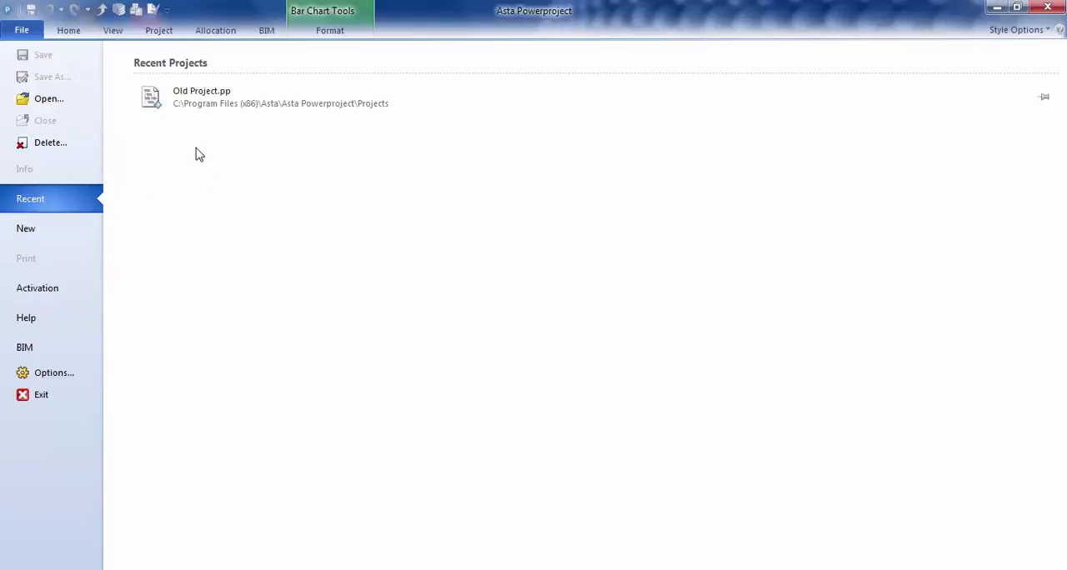
pyautogui.moveTo(140, 198)
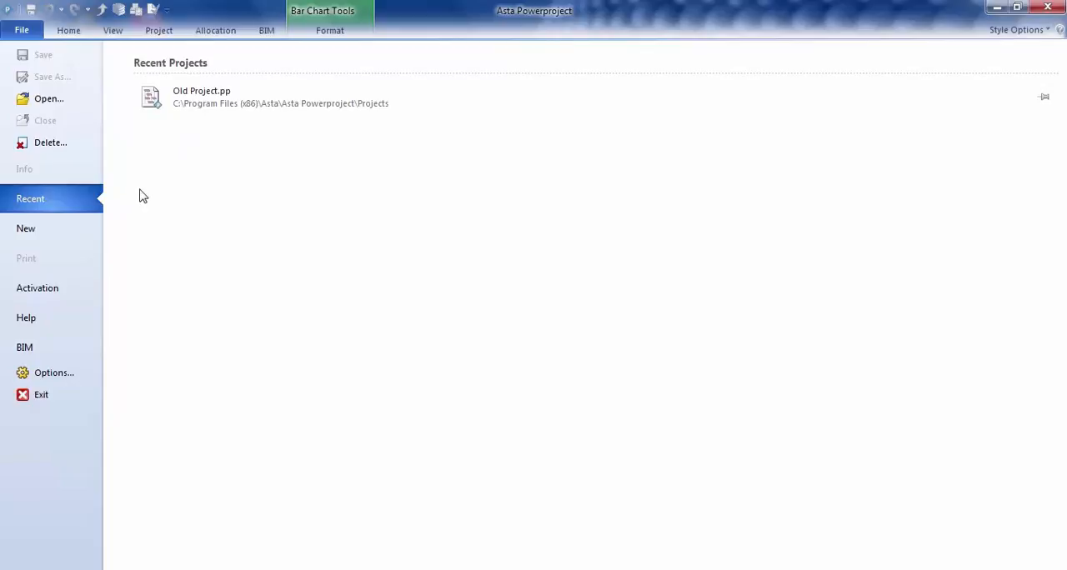
pyautogui.moveTo(59, 204)
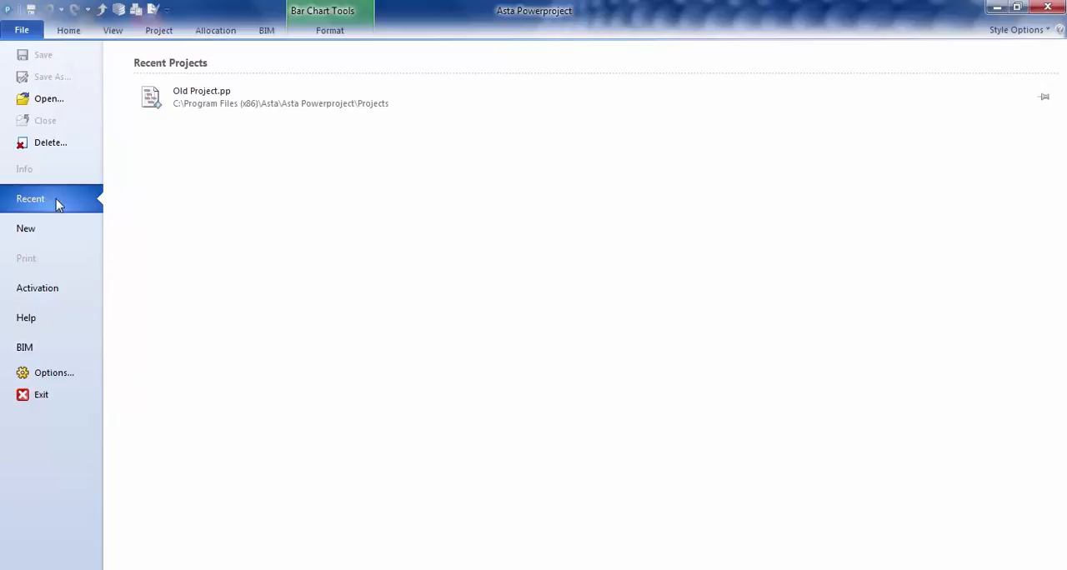
# Start a new project with Construction Template selected and default details filled in
pyautogui.click(26, 228)
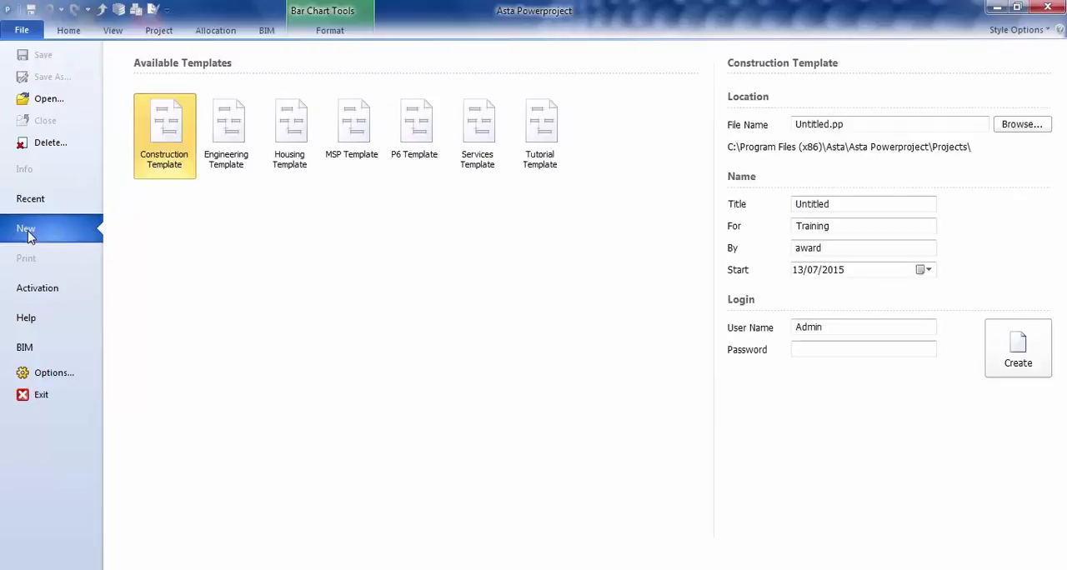
pyautogui.moveTo(536, 190)
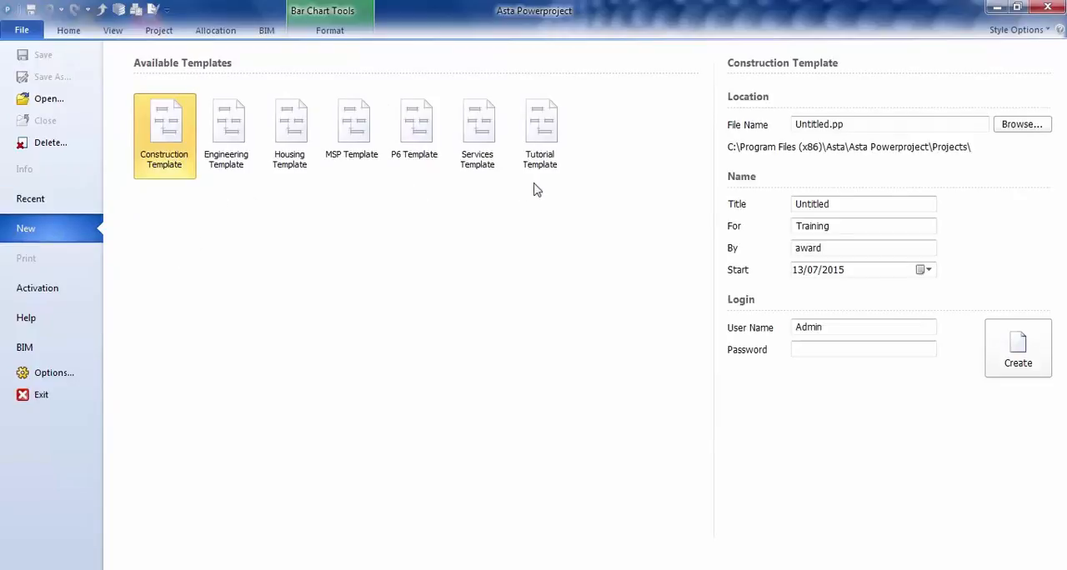
pyautogui.moveTo(303, 226)
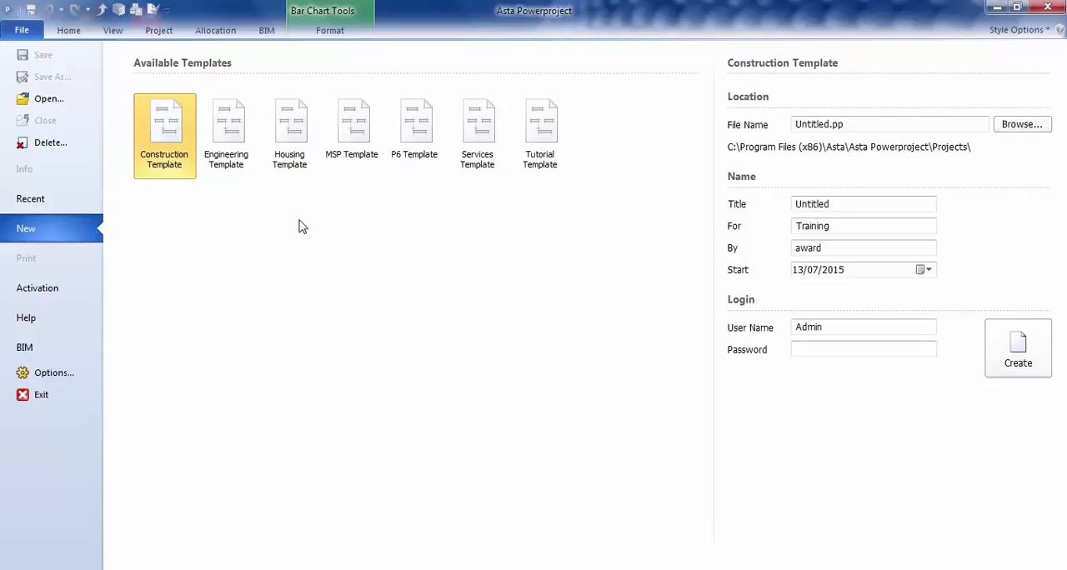
pyautogui.moveTo(183, 221)
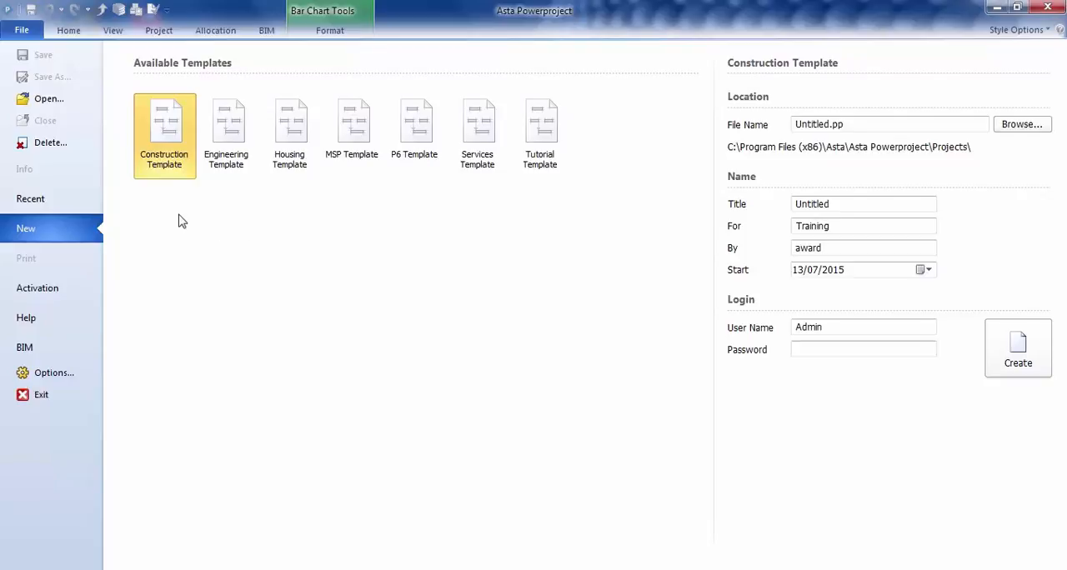
pyautogui.moveTo(178, 212)
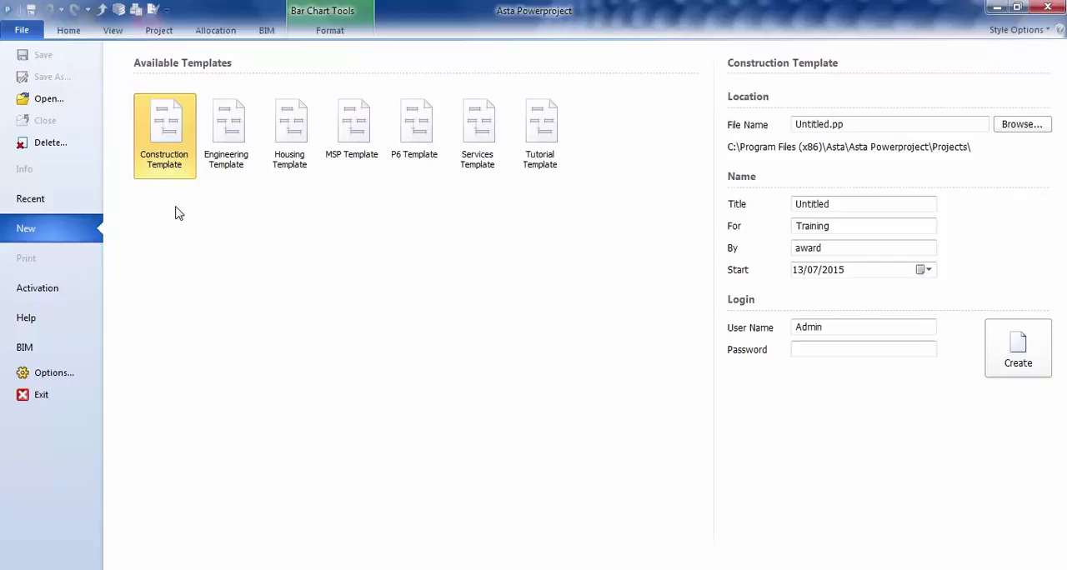
pyautogui.moveTo(197, 224)
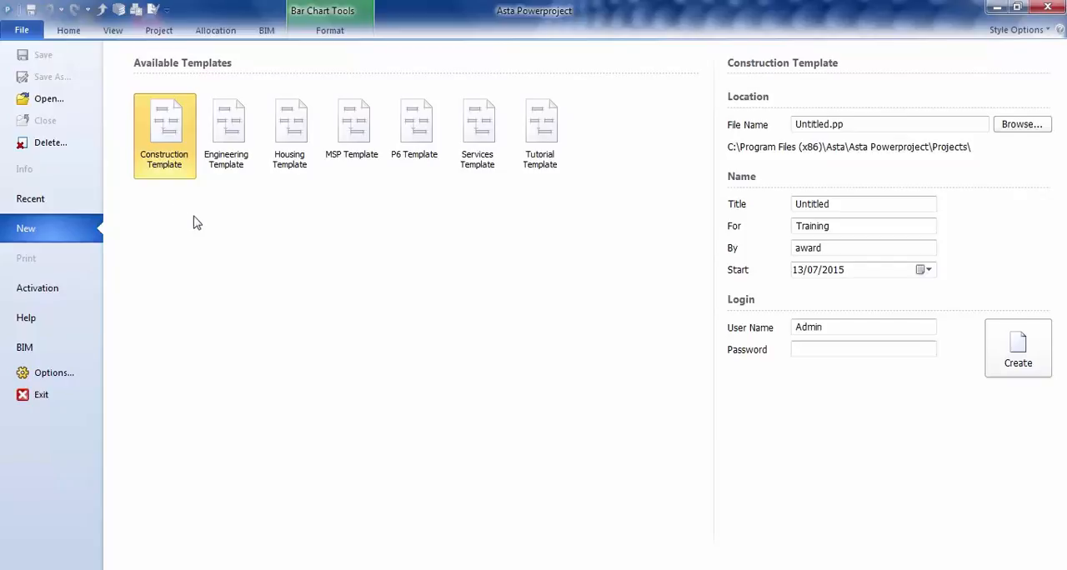
pyautogui.moveTo(185, 211)
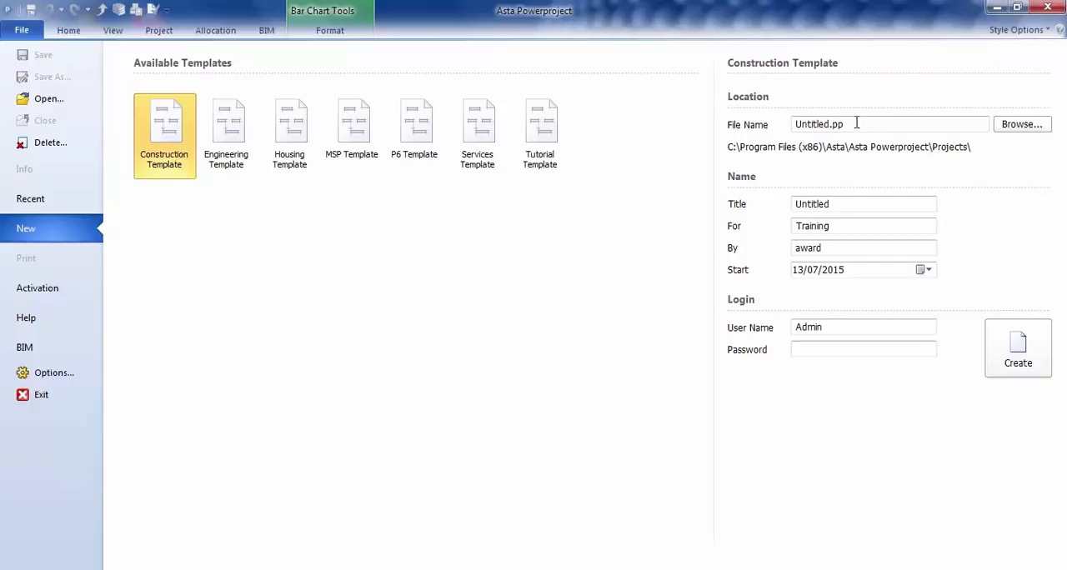
# Replace the file name Untitled.pp with 'New Project'
pyautogui.doubleClick(819, 124)
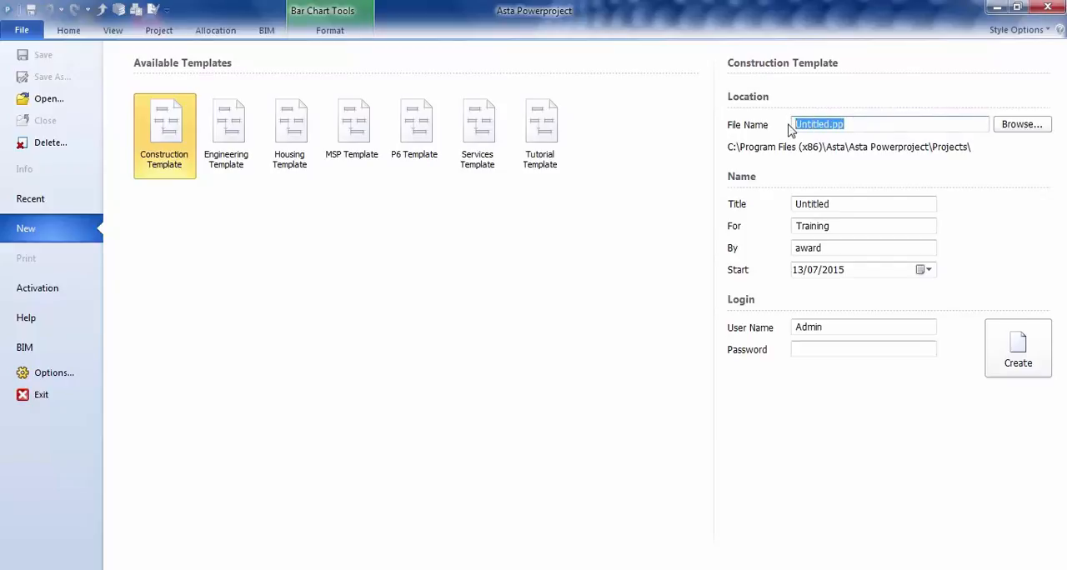
pyautogui.write('New Pro')
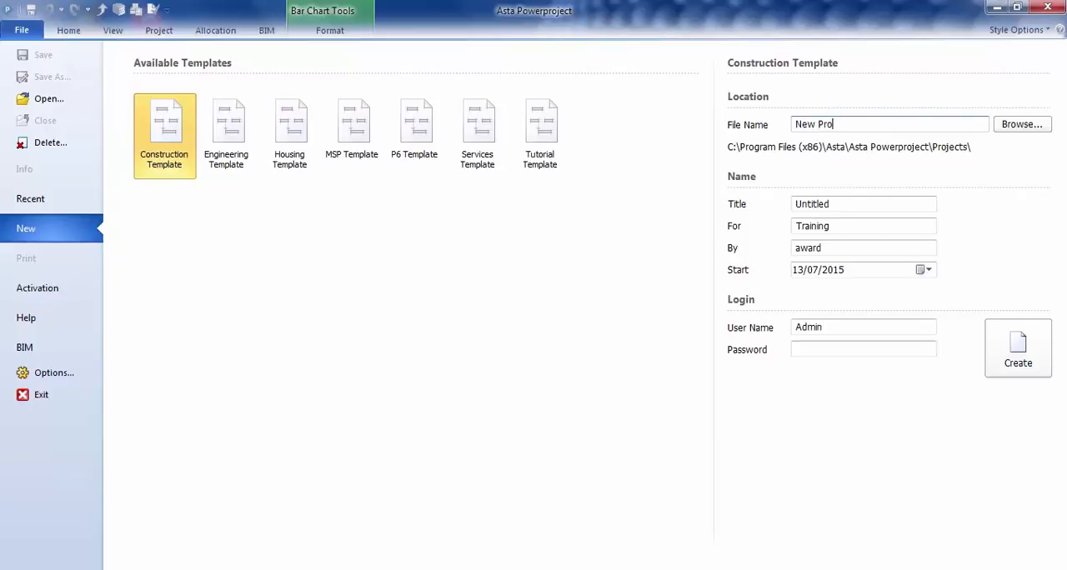
pyautogui.write('ject')
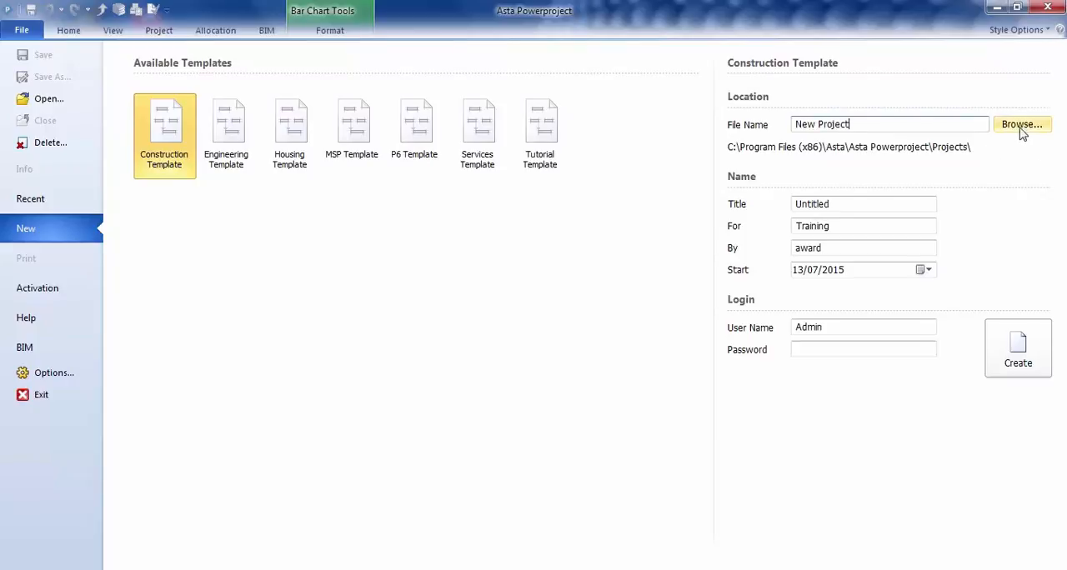
pyautogui.moveTo(1012, 155)
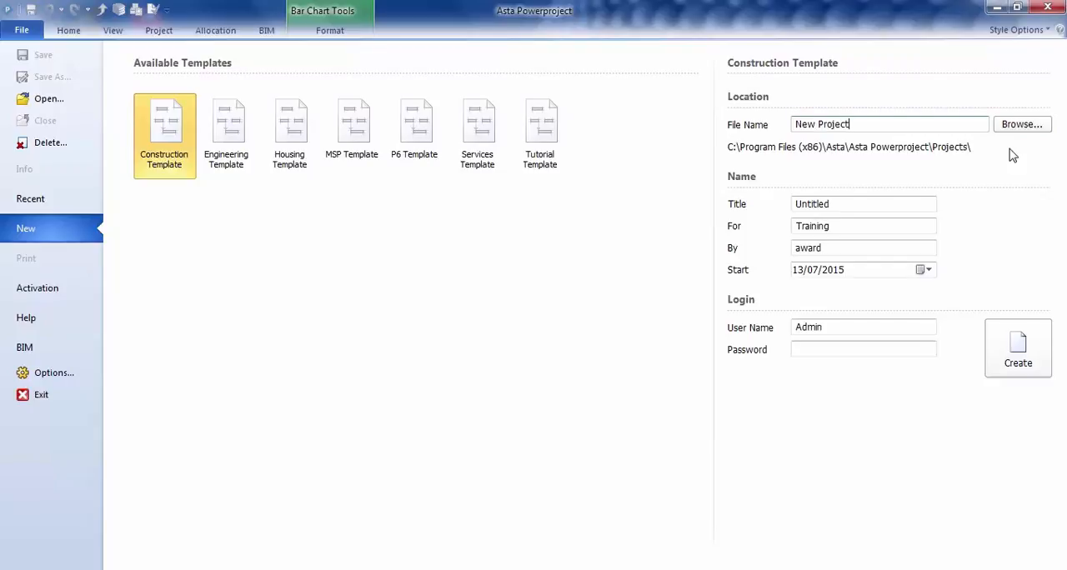
pyautogui.moveTo(946, 181)
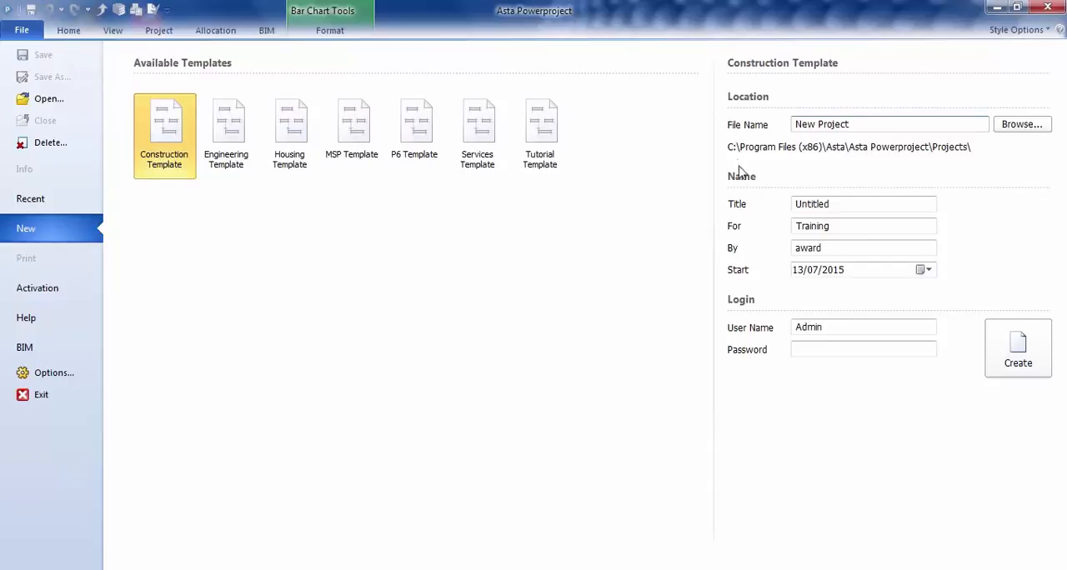
pyautogui.moveTo(937, 173)
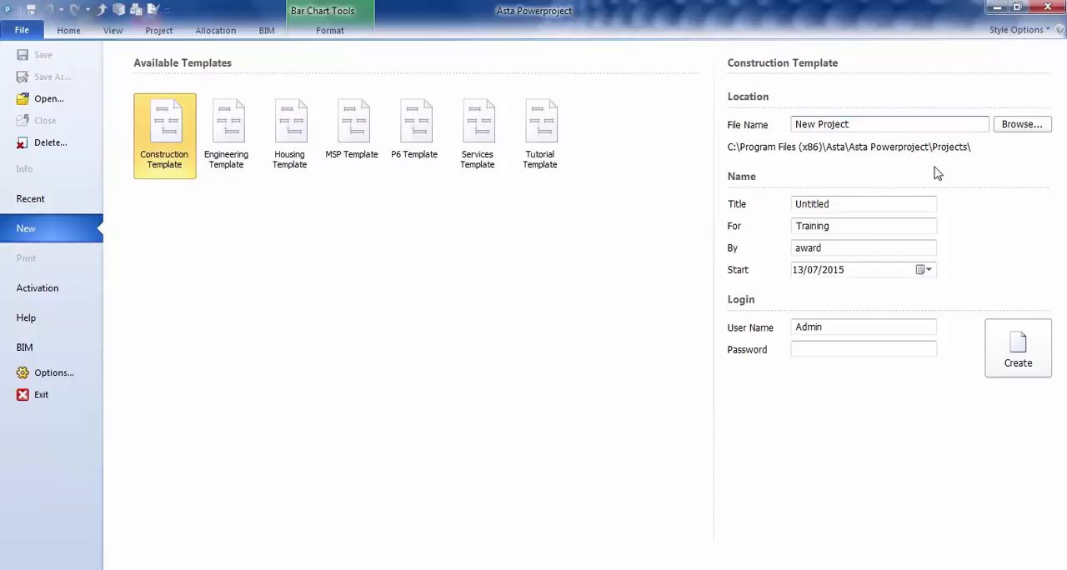
pyautogui.moveTo(872, 164)
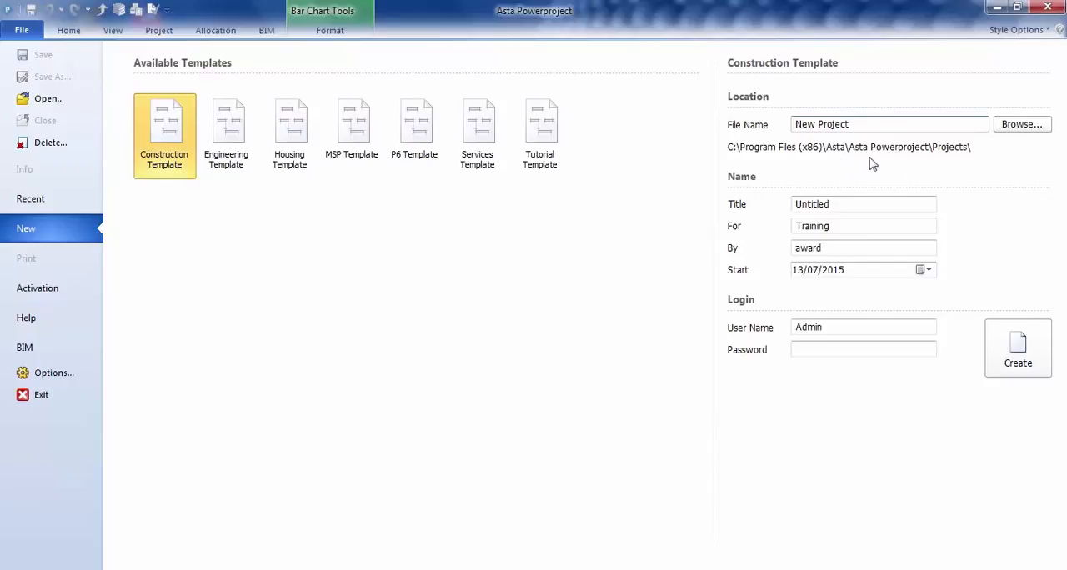
pyautogui.moveTo(813, 169)
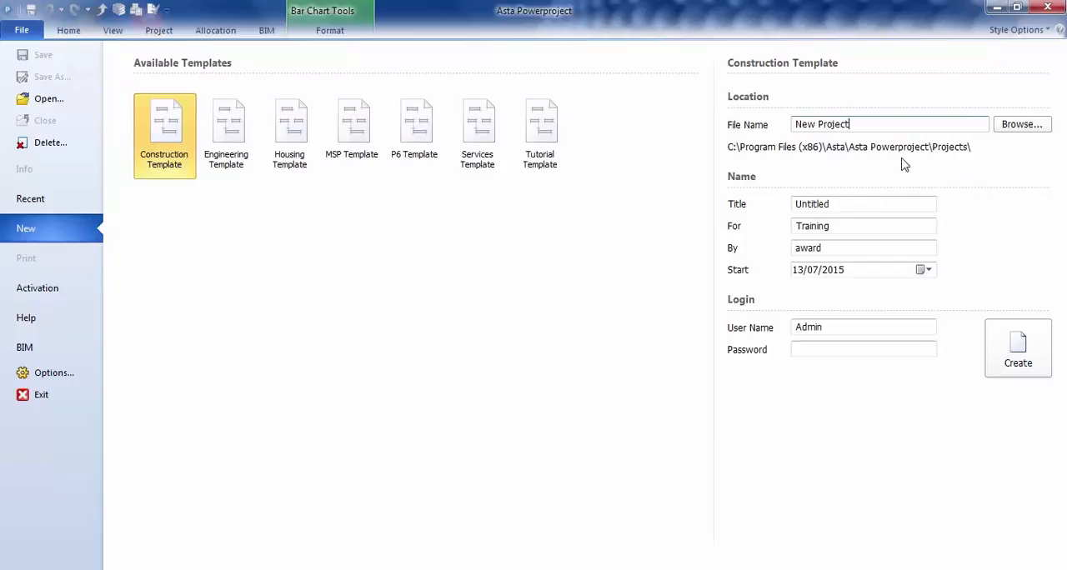
pyautogui.moveTo(785, 182)
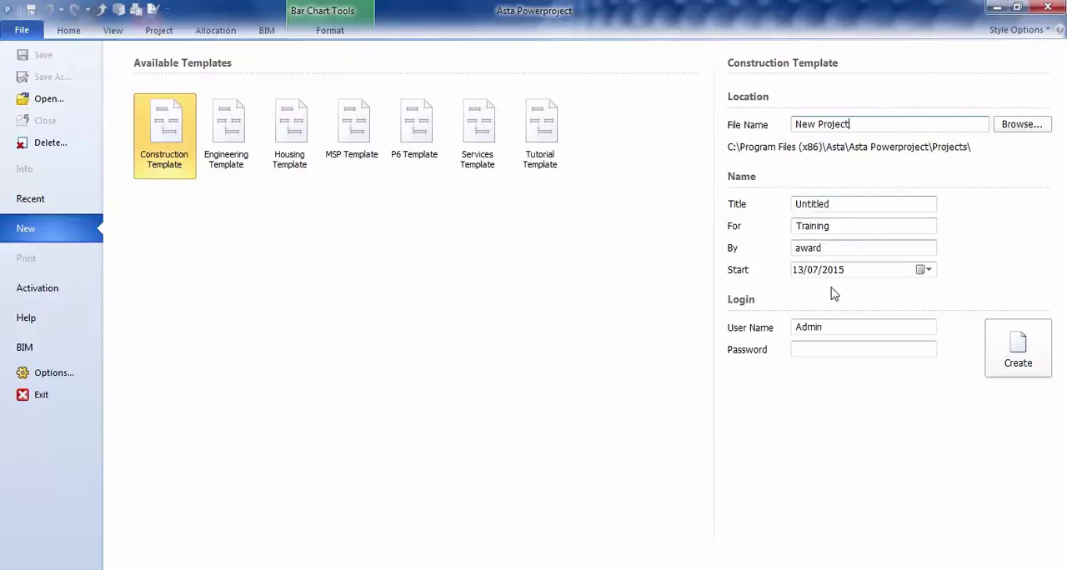
pyautogui.moveTo(838, 297)
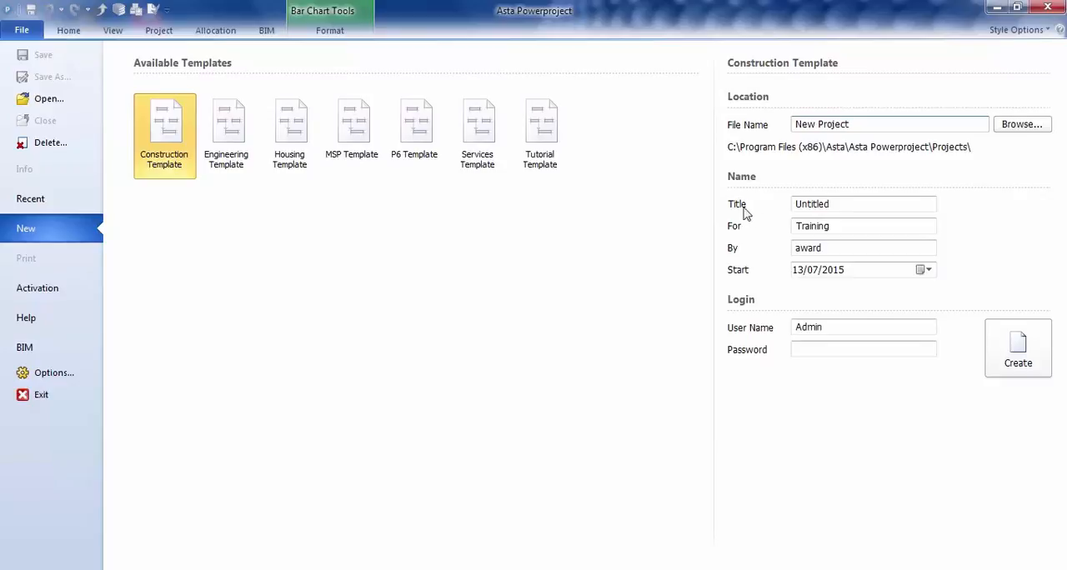
# Change the project title from Untitled to 'New Project'
pyautogui.click(850, 204)
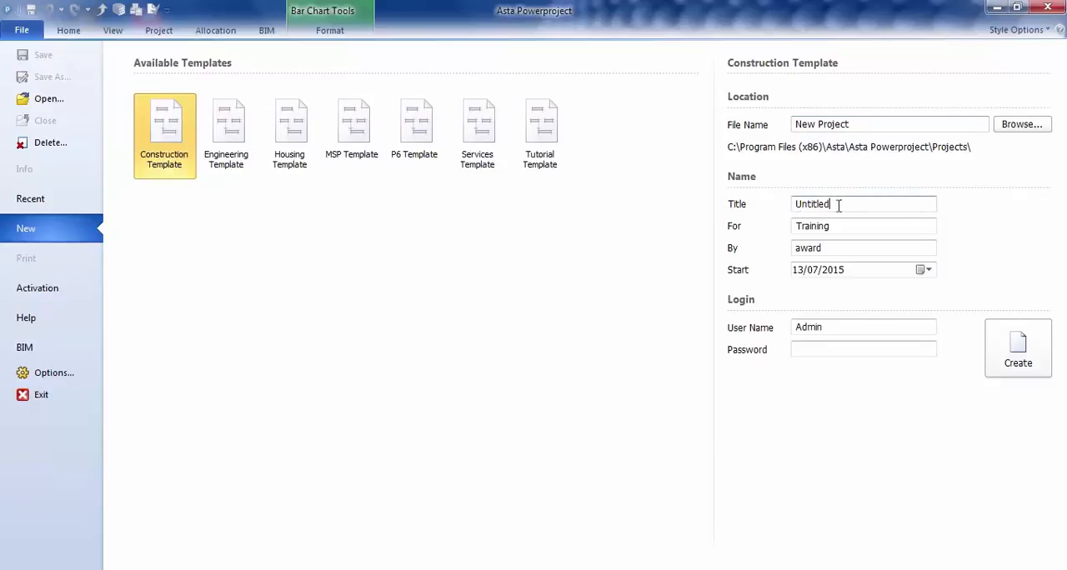
pyautogui.write('N')
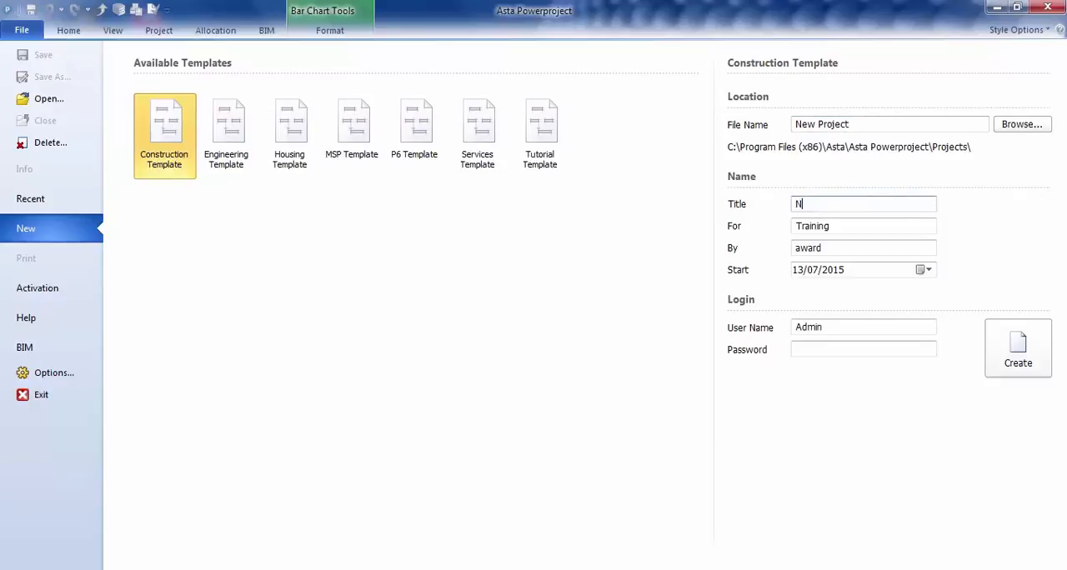
pyautogui.write('ew Project')
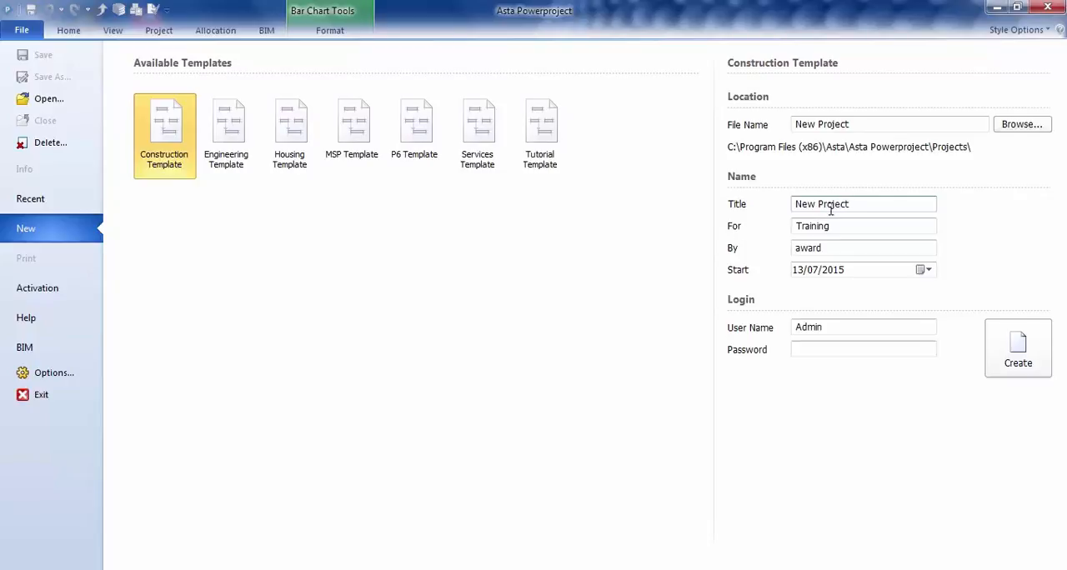
pyautogui.moveTo(832, 224)
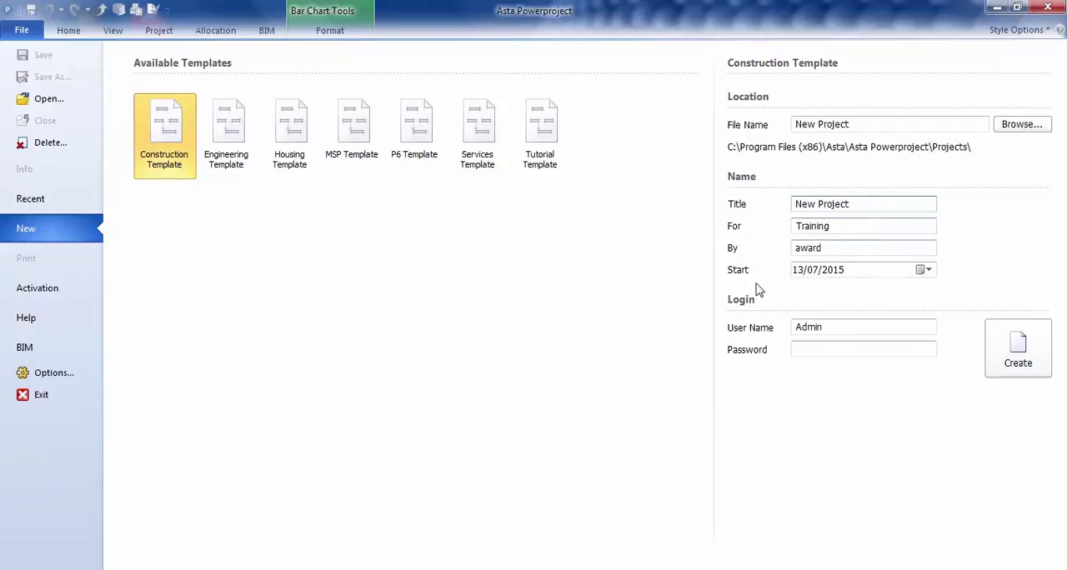
pyautogui.moveTo(860, 296)
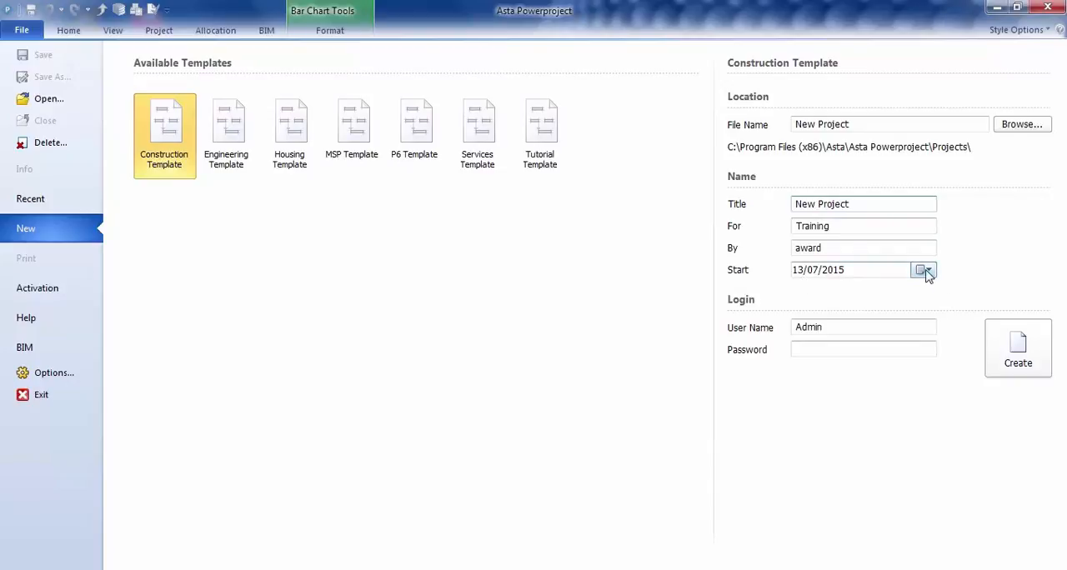
# Check the start date calendar, keeping 13/07/2015 as the start date
pyautogui.click(924, 270)
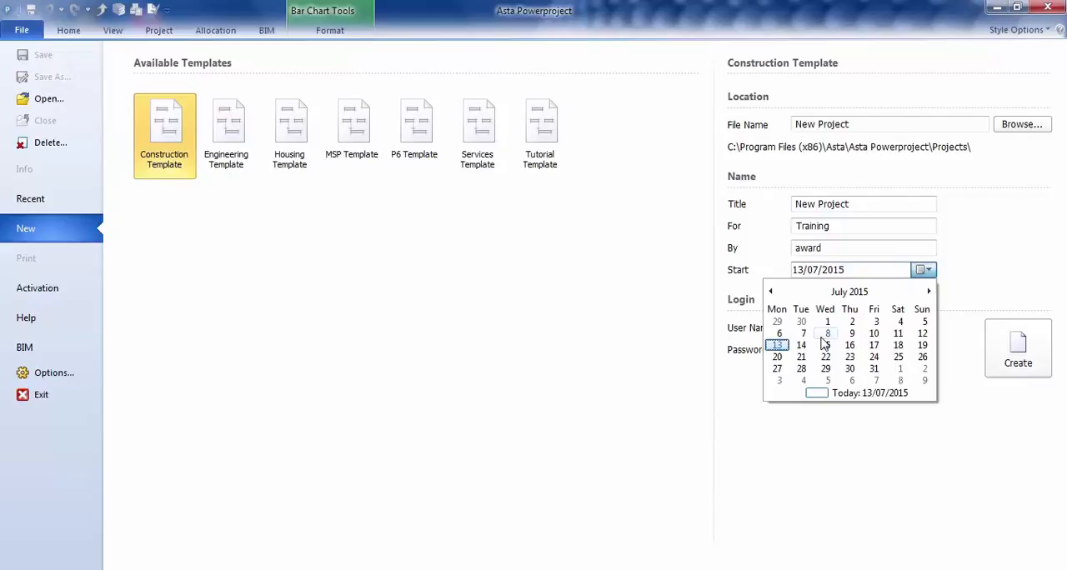
pyautogui.moveTo(894, 322)
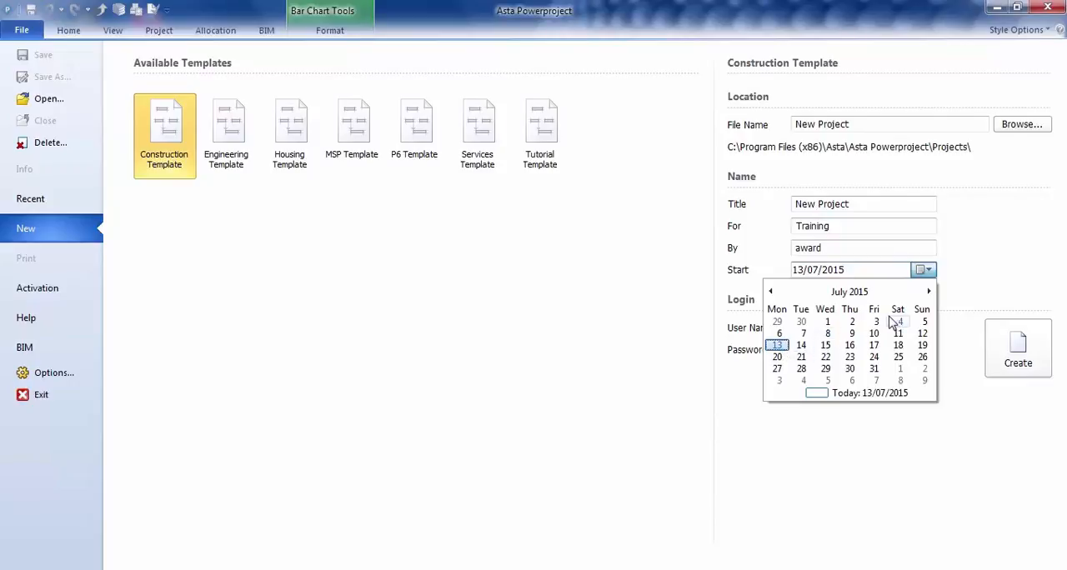
pyautogui.moveTo(974, 274)
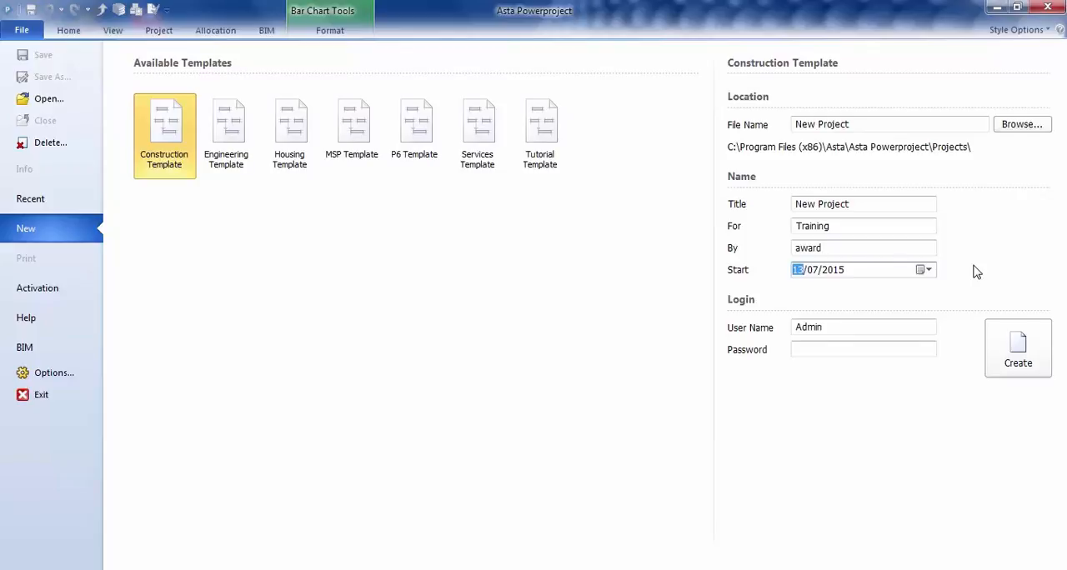
pyautogui.moveTo(853, 285)
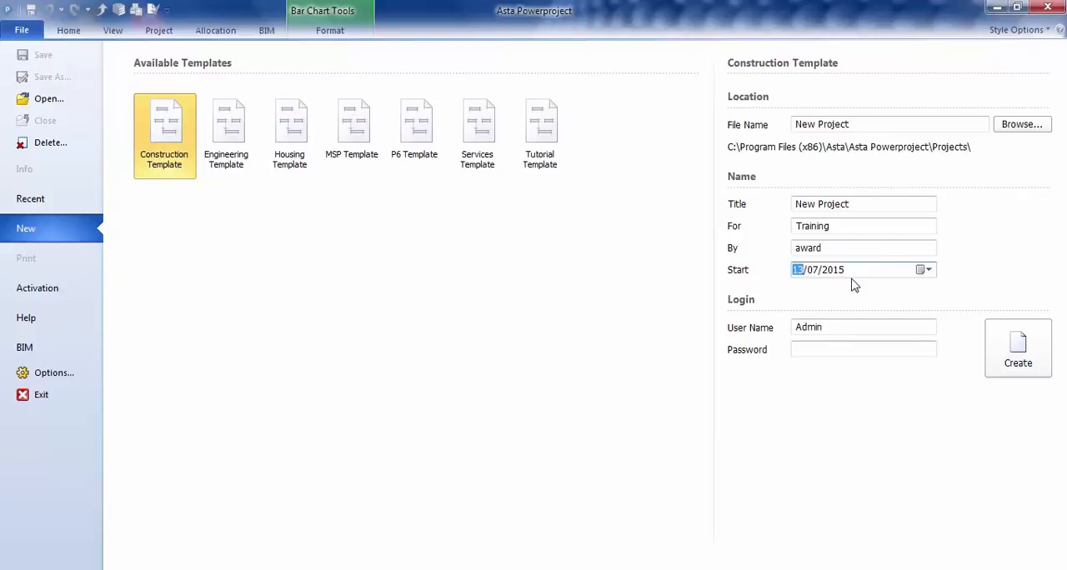
pyautogui.moveTo(745, 370)
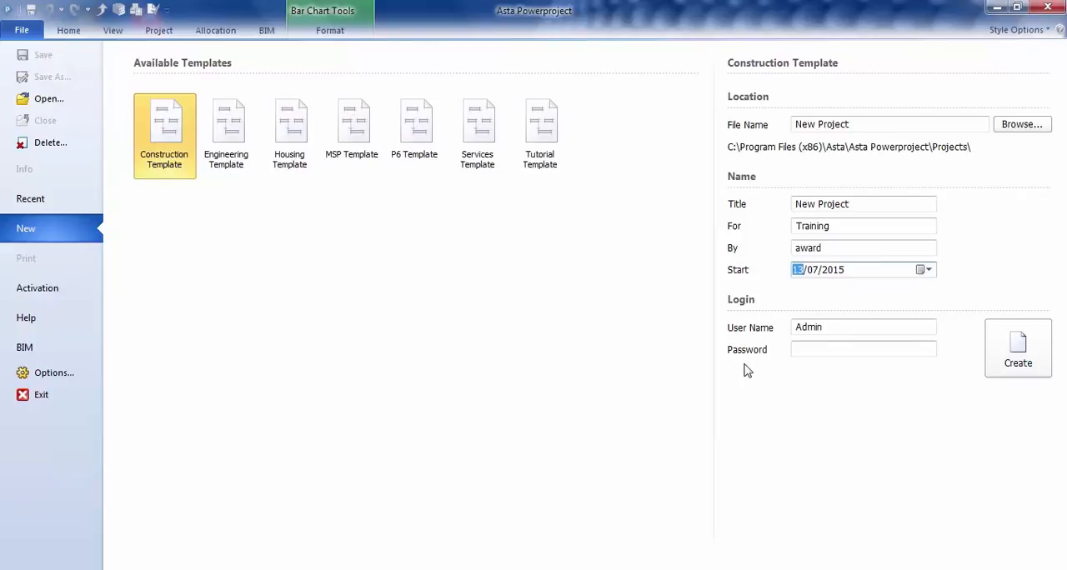
pyautogui.moveTo(830, 380)
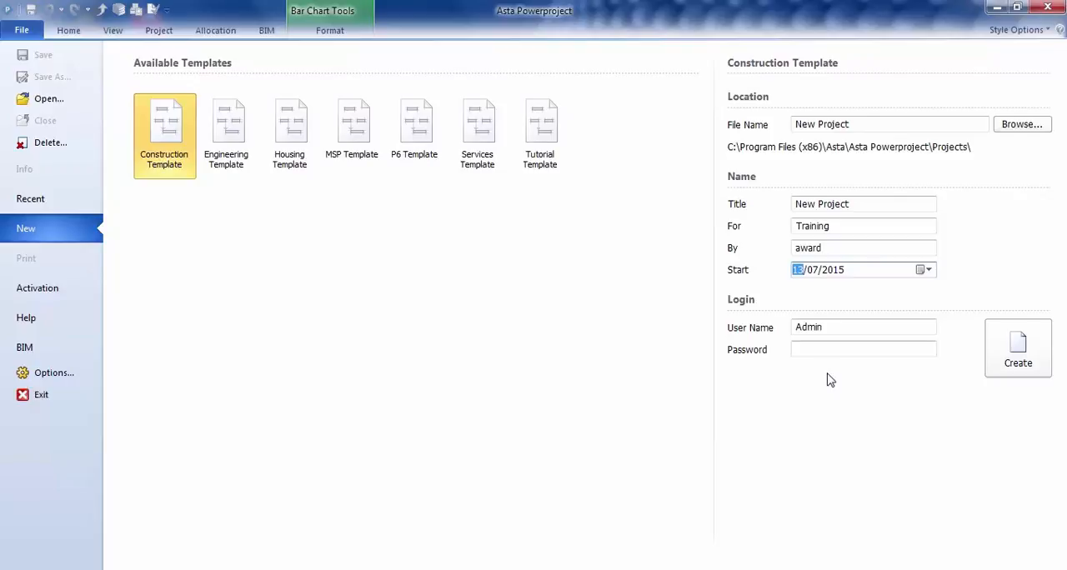
pyautogui.moveTo(823, 380)
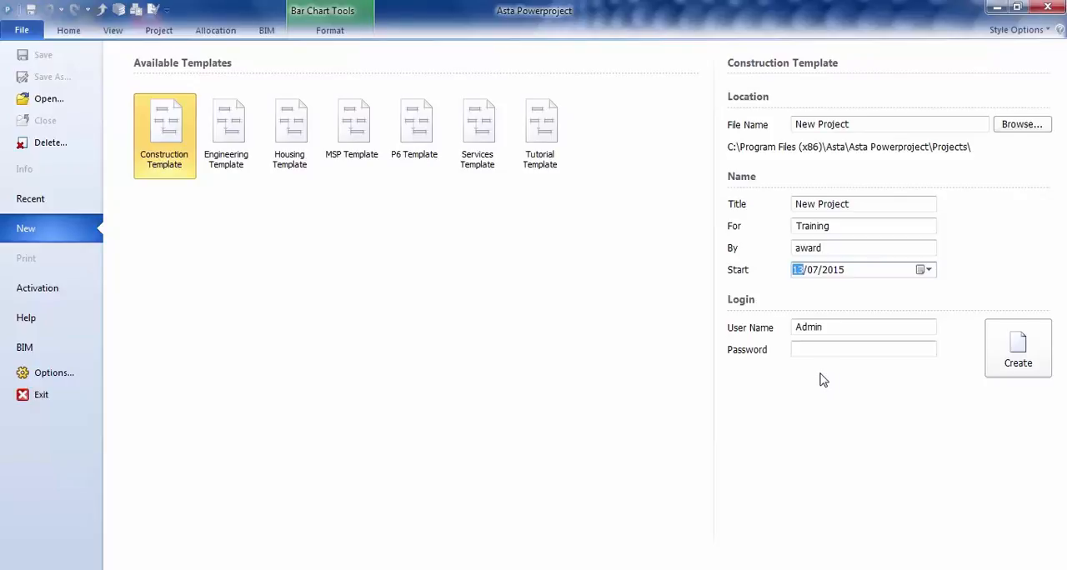
pyautogui.moveTo(758, 357)
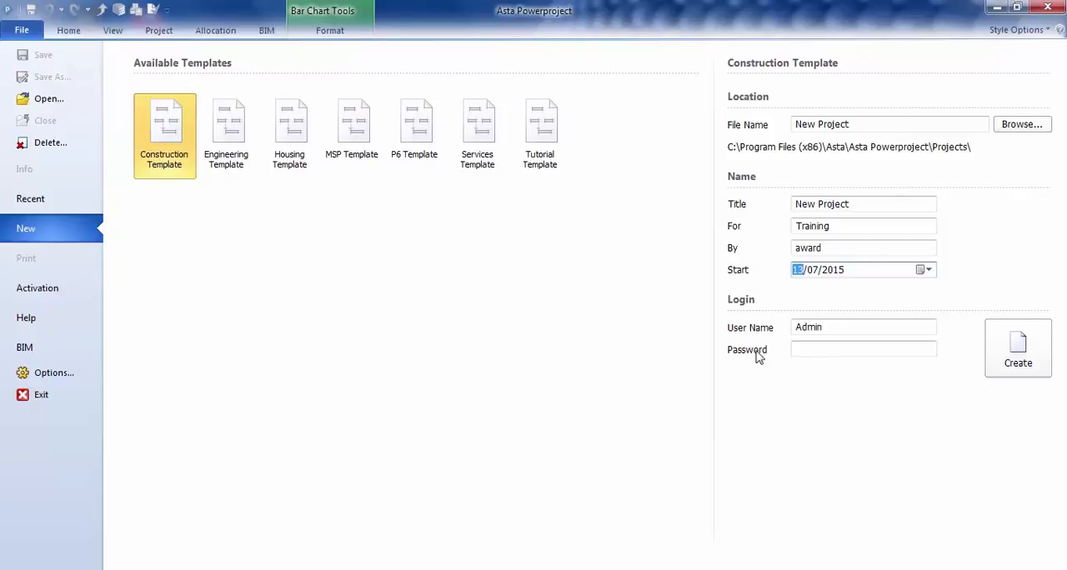
pyautogui.moveTo(757, 368)
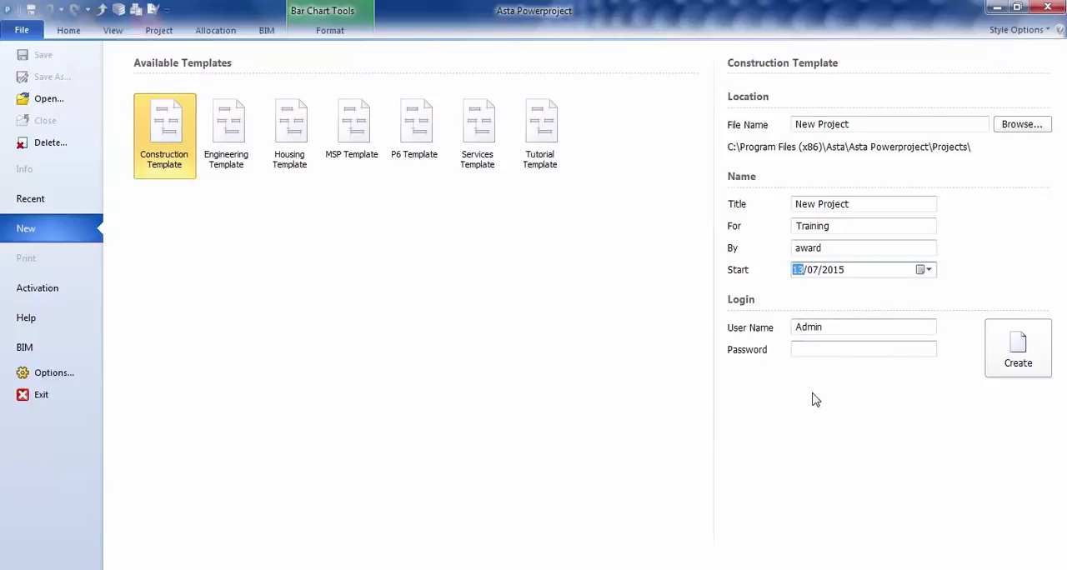
pyautogui.moveTo(958, 300)
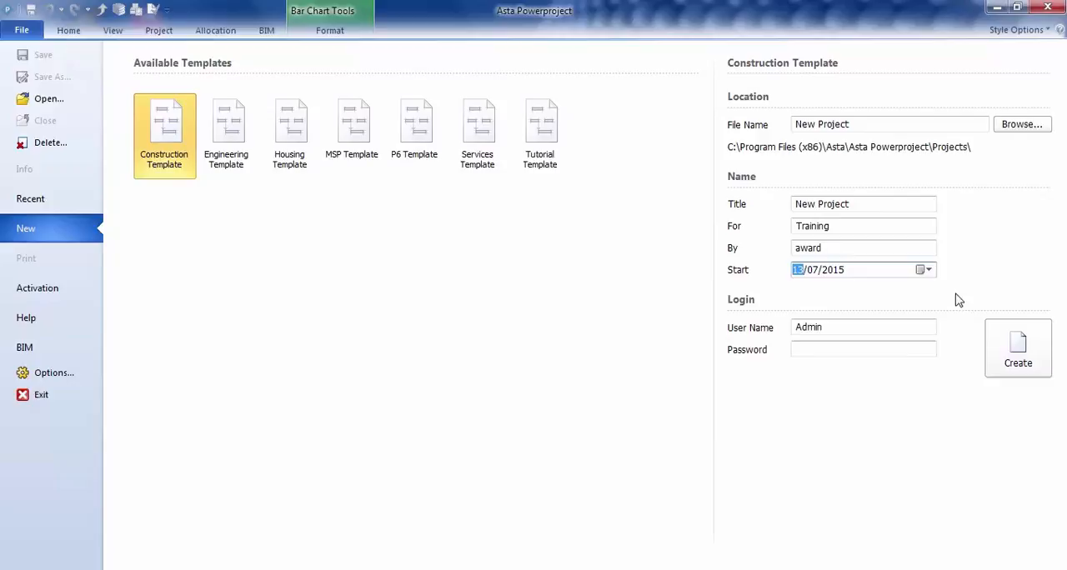
pyautogui.moveTo(1018, 346)
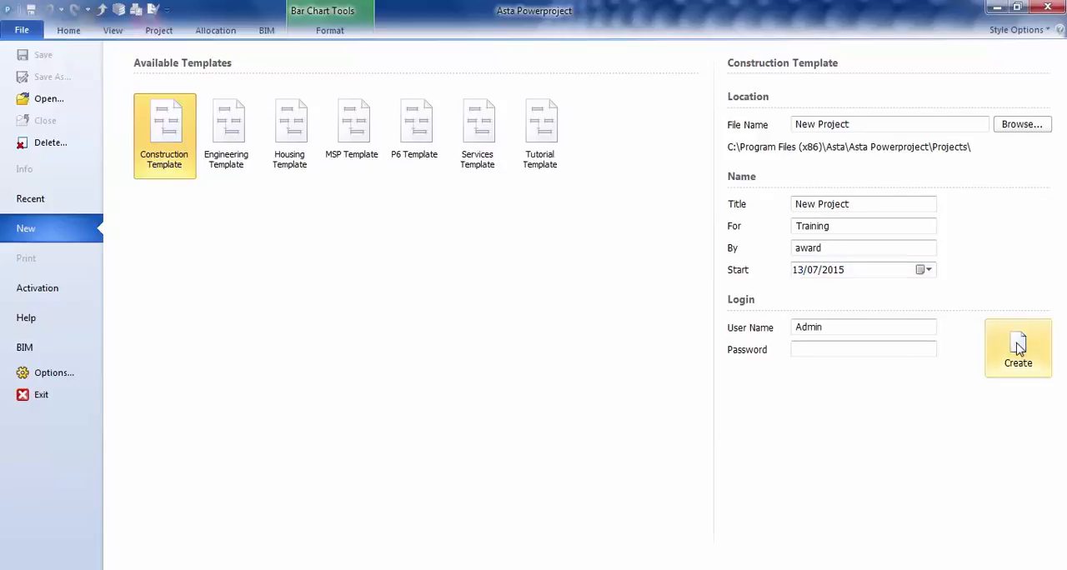
# Create New Project, opening it in bar chart view with an empty task list
pyautogui.click(1017, 347)
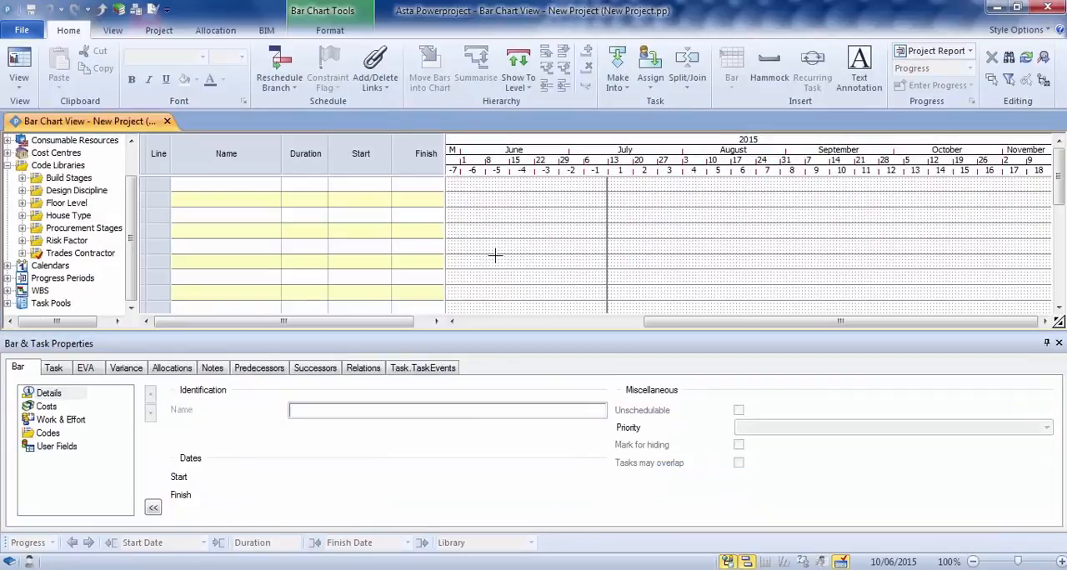
pyautogui.moveTo(497, 264)
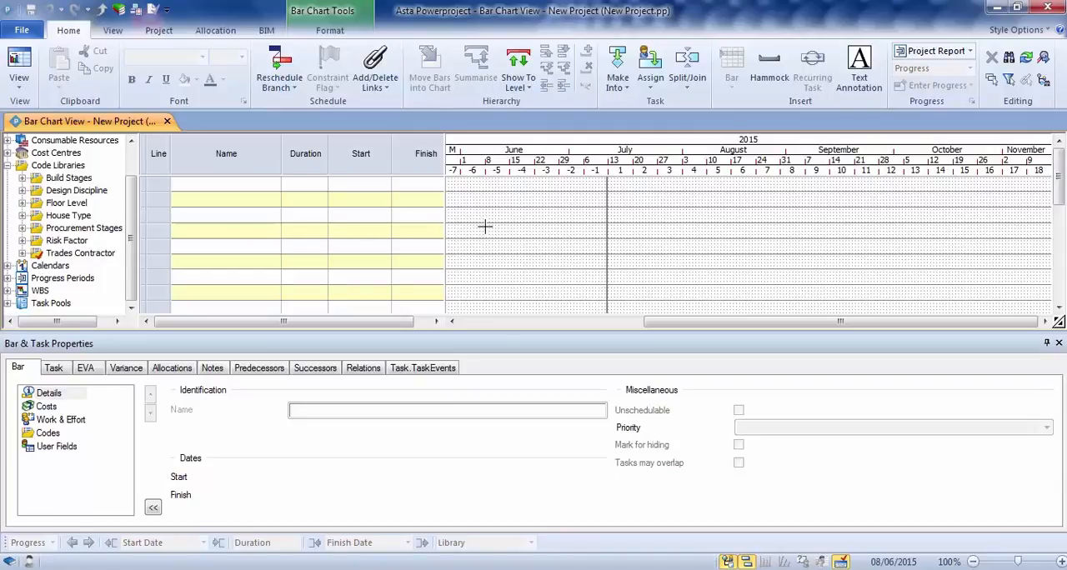
pyautogui.moveTo(580, 397)
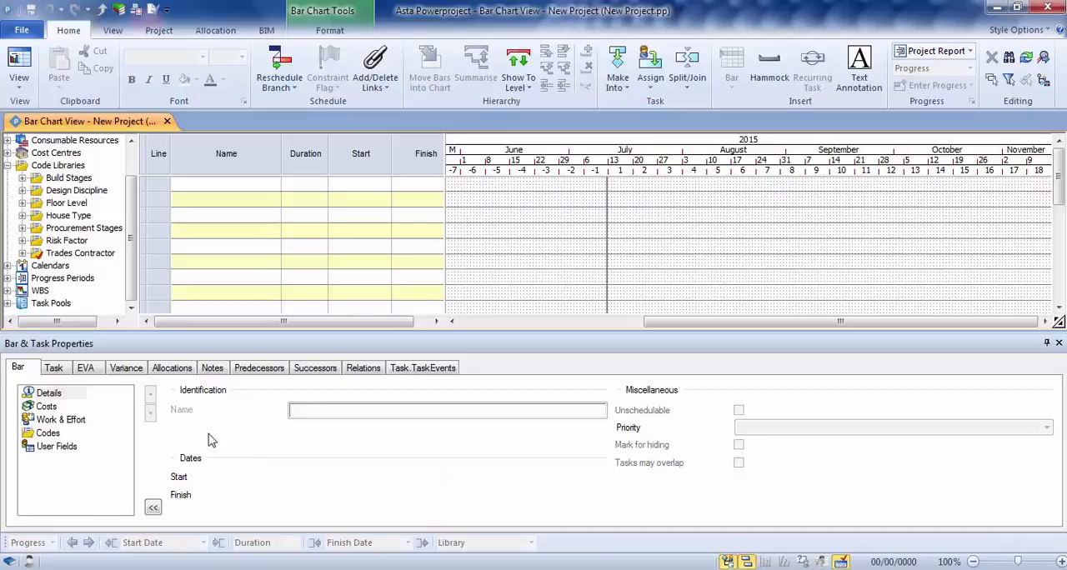
pyautogui.moveTo(813, 387)
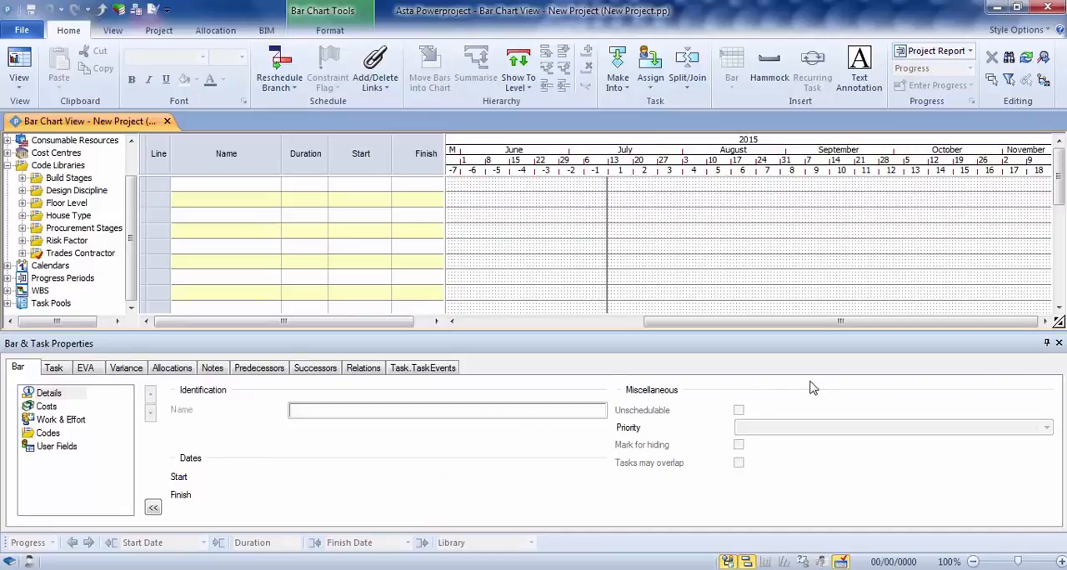
pyautogui.moveTo(672, 370)
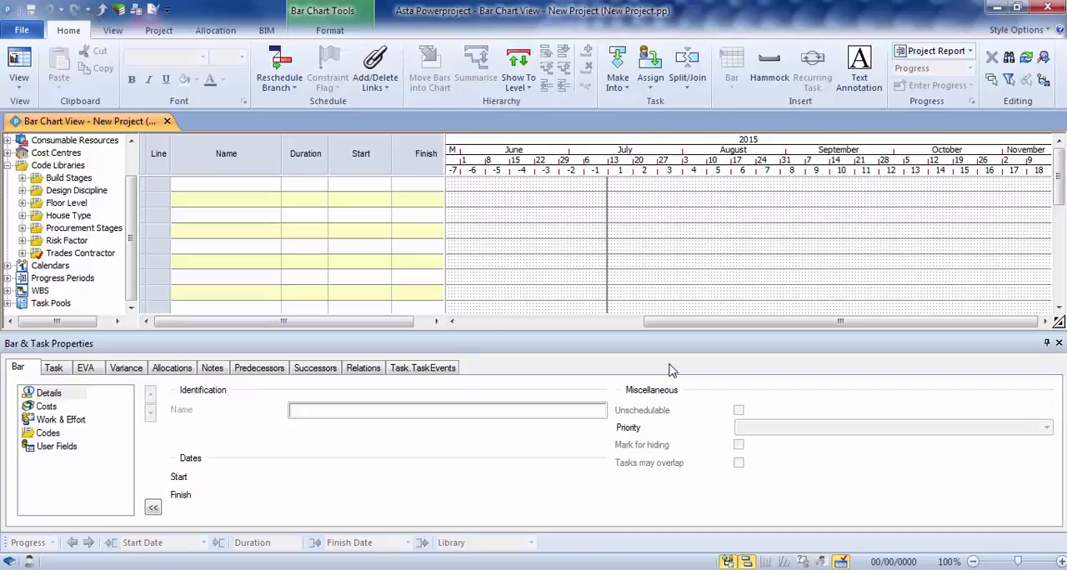
pyautogui.moveTo(375, 468)
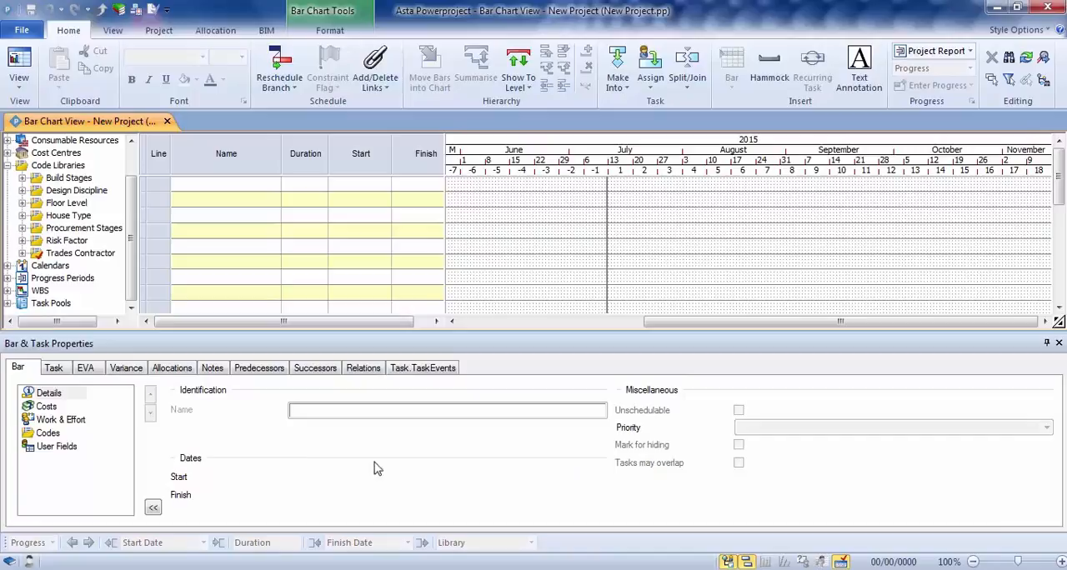
pyautogui.moveTo(579, 406)
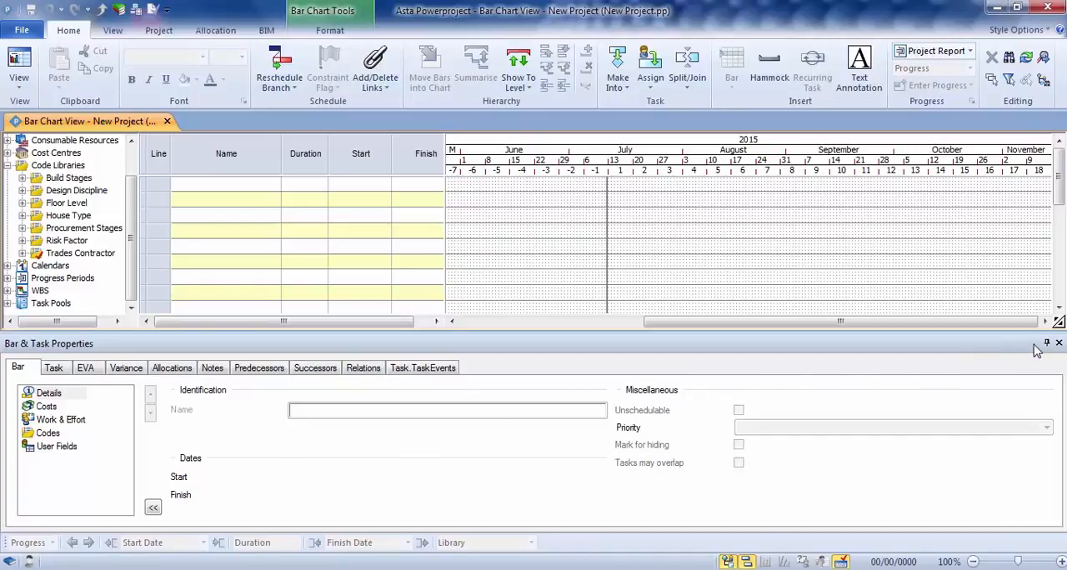
pyautogui.moveTo(1046, 344)
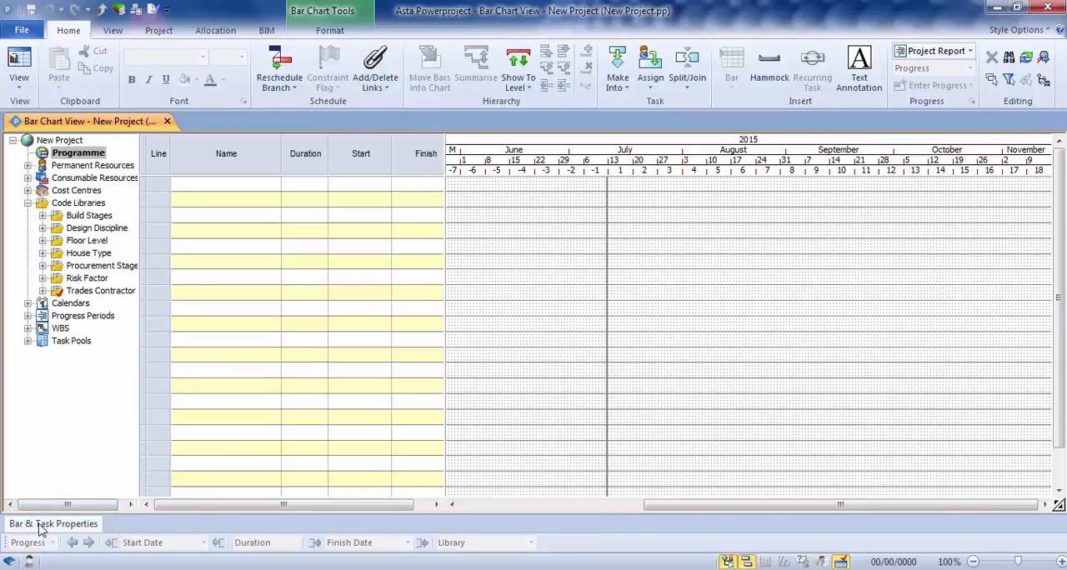
# Preview the hidden Bar & Task Properties pane, then let it auto-hide again
pyautogui.click(53, 523)
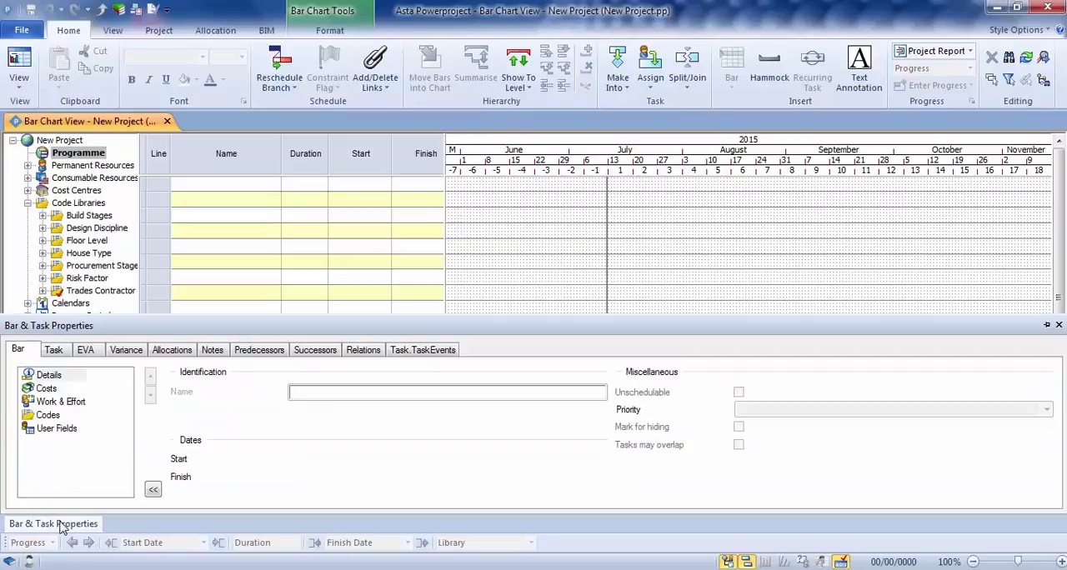
pyautogui.moveTo(431, 345)
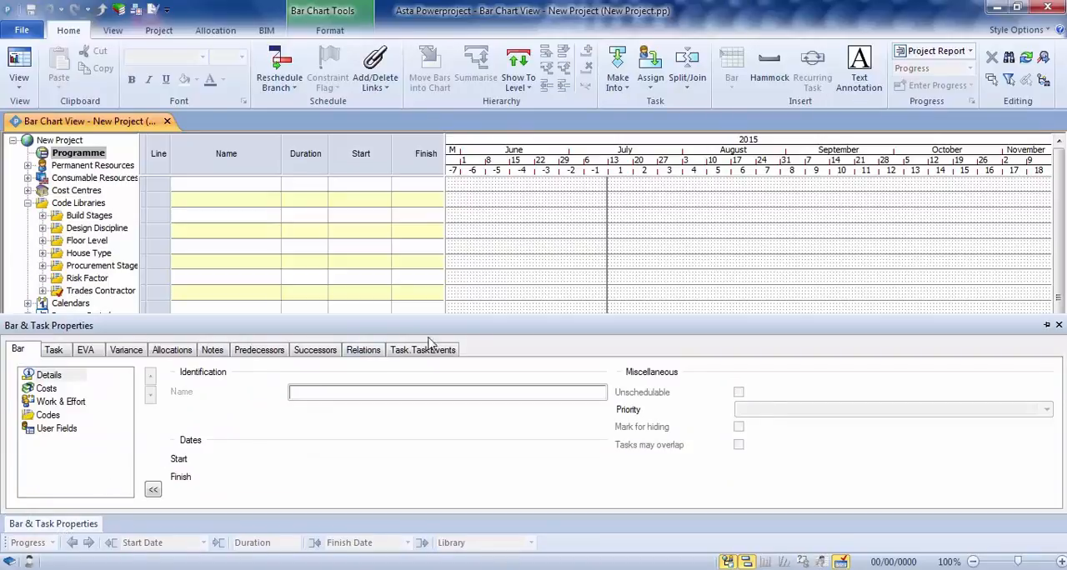
pyautogui.click(1058, 325)
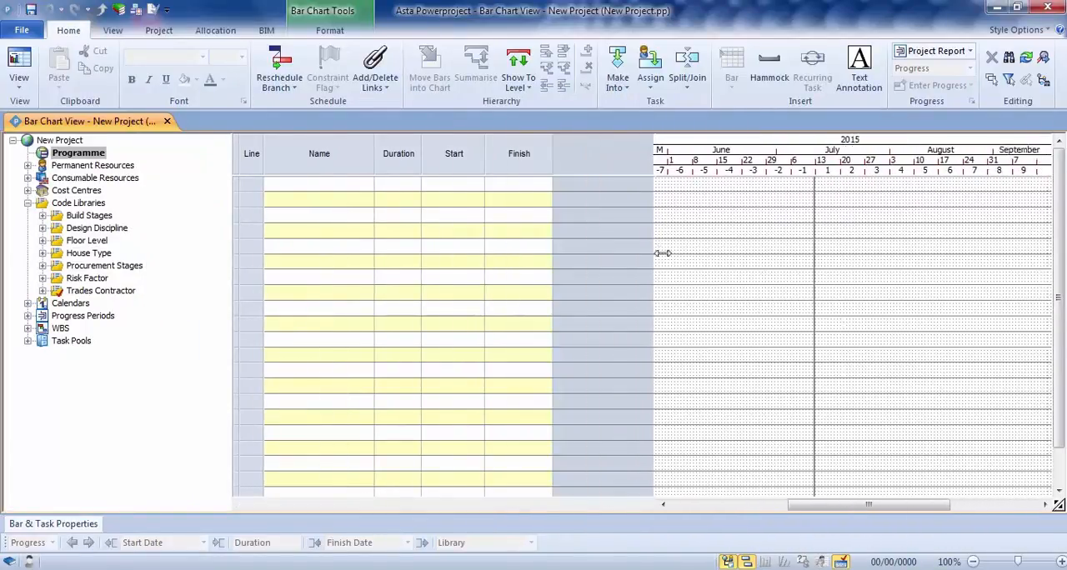
# Move the grid/bar chart splitter to sit just past the Finish column
pyautogui.moveTo(654, 252); pyautogui.dragTo(525, 239)
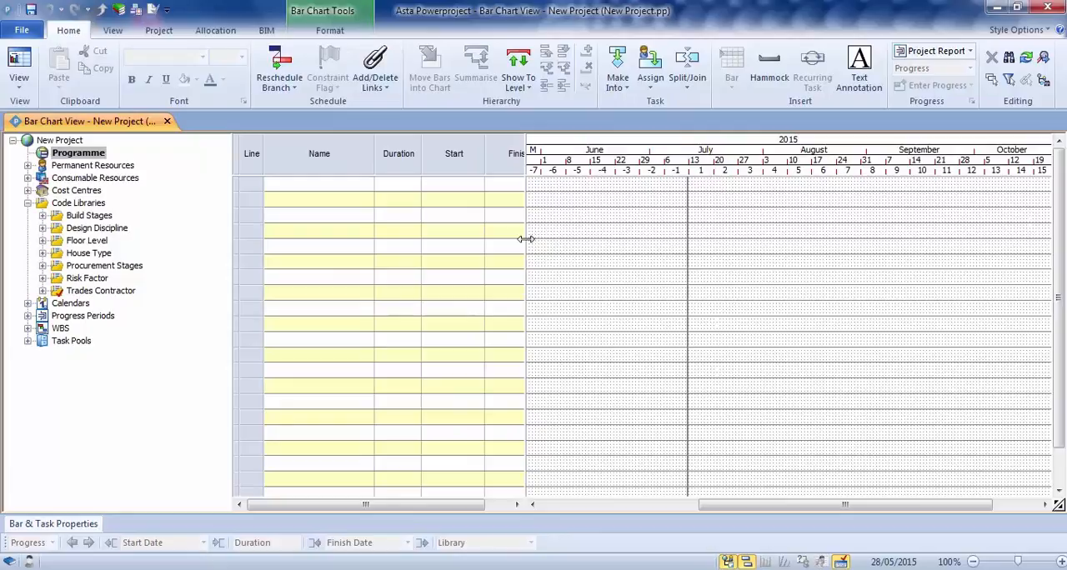
pyautogui.moveTo(525, 239); pyautogui.dragTo(562, 239)
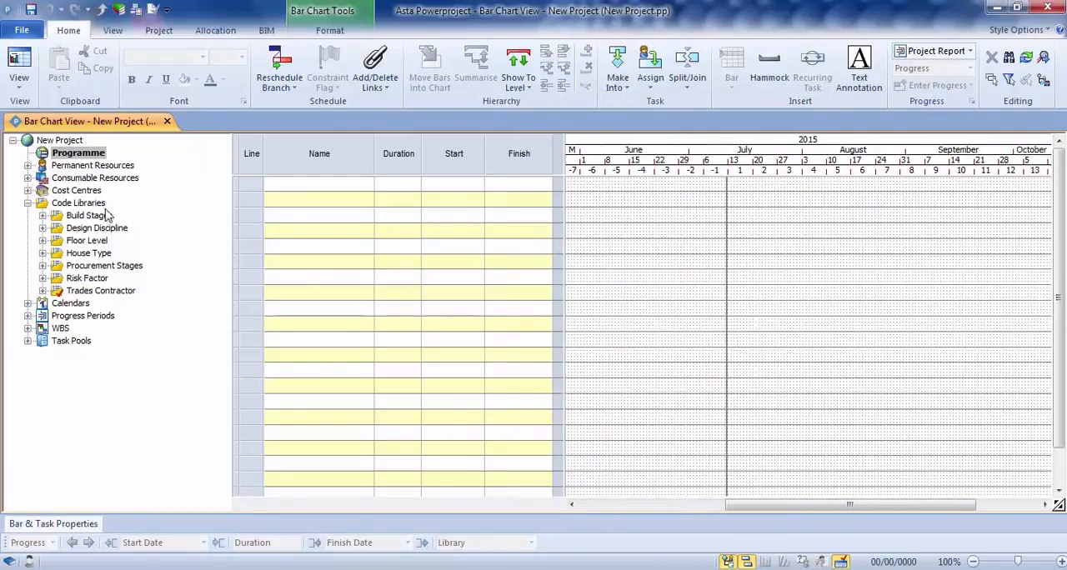
pyautogui.moveTo(132, 239)
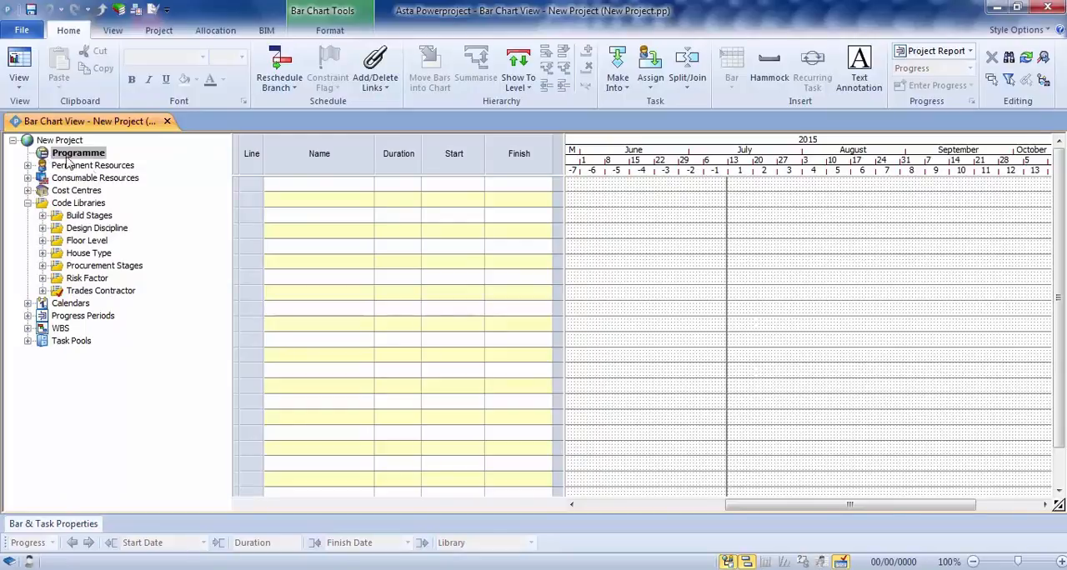
pyautogui.moveTo(73, 185)
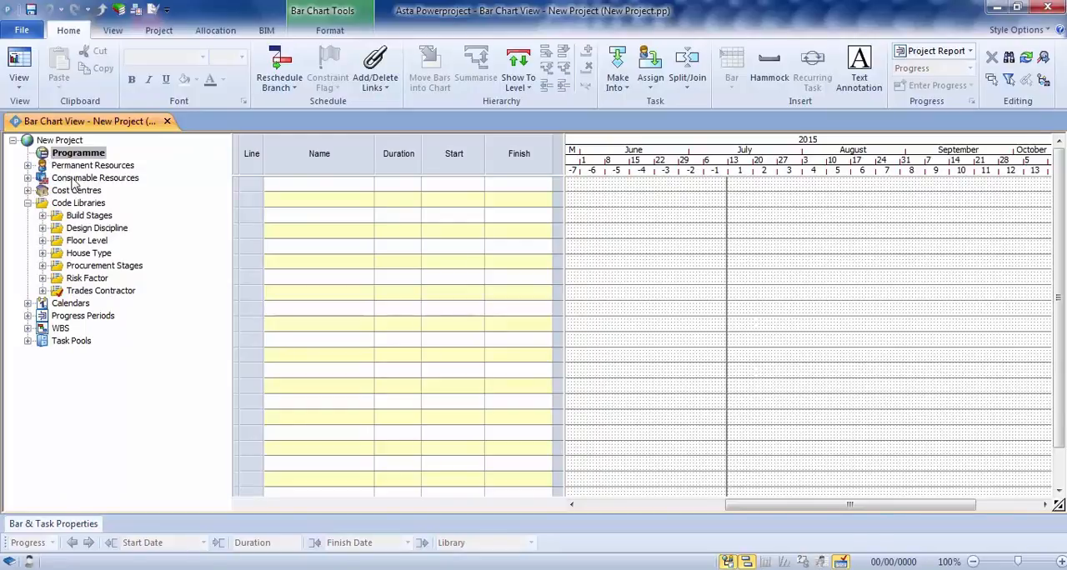
# Expand Cost Centres and Project Costs to view the codes, then collapse both
pyautogui.click(27, 190)
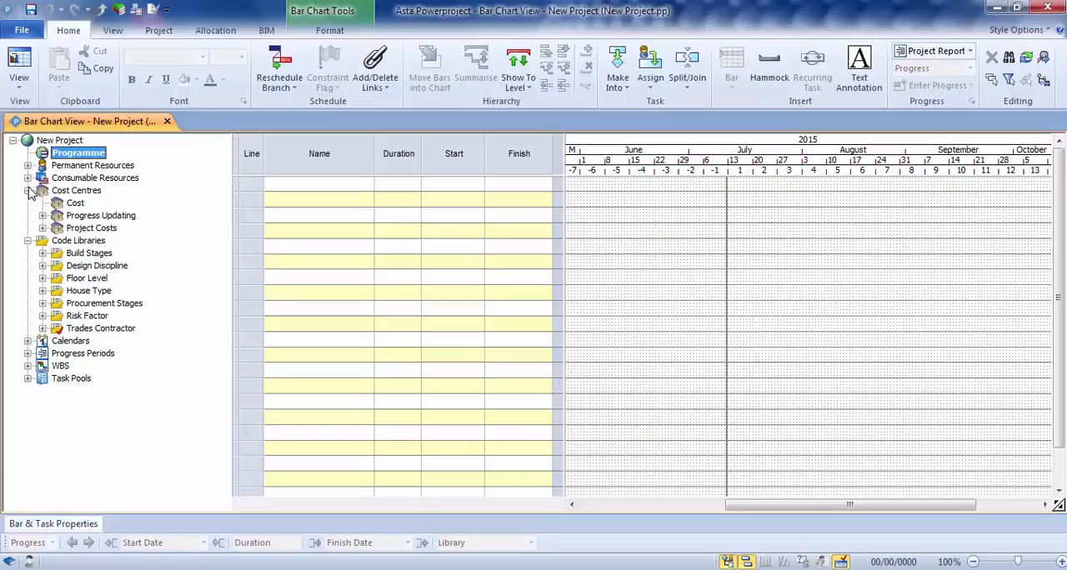
pyautogui.click(43, 228)
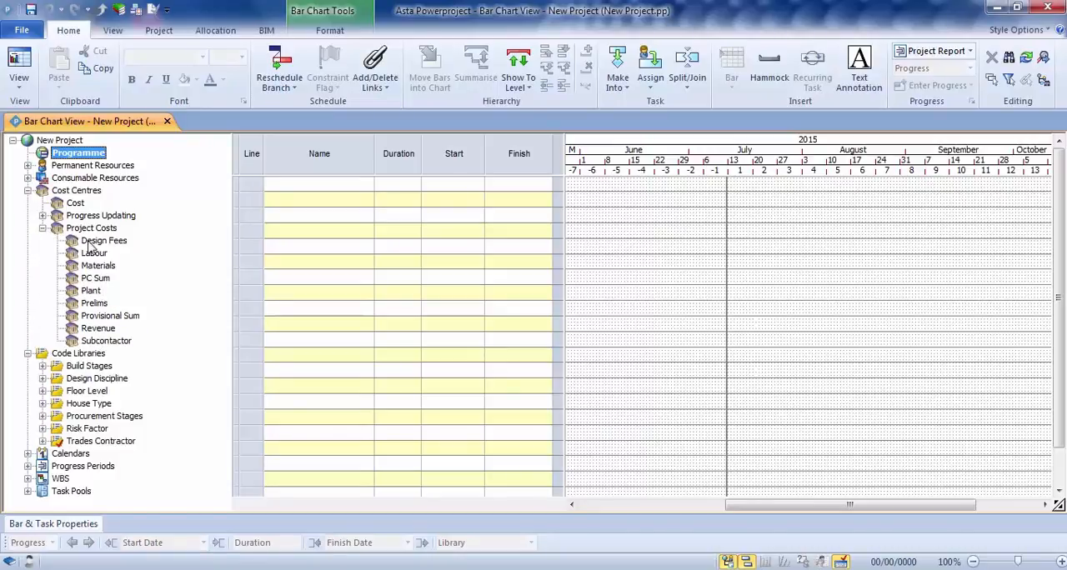
pyautogui.click(43, 227)
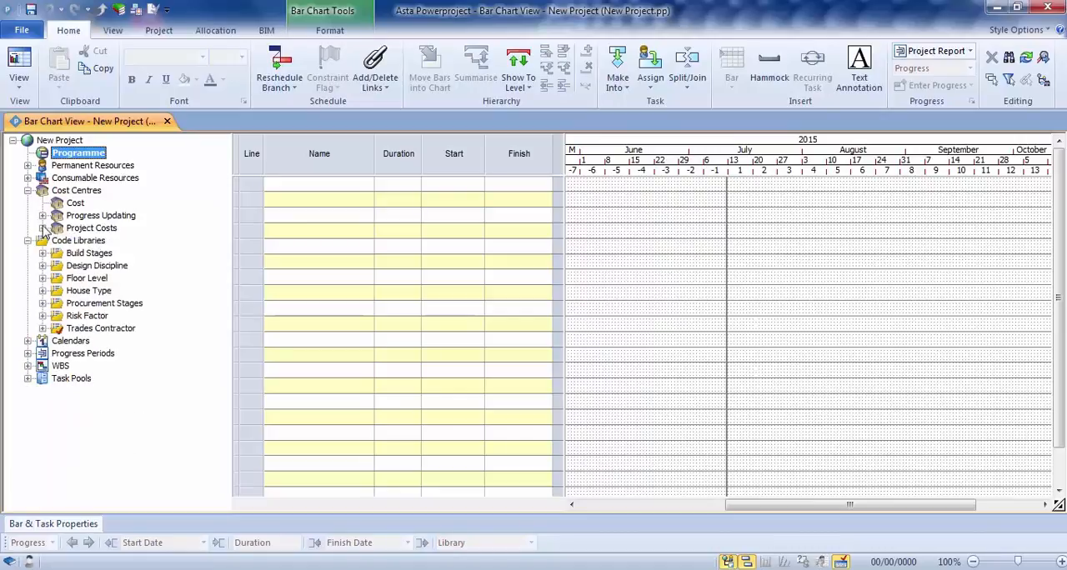
pyautogui.click(27, 190)
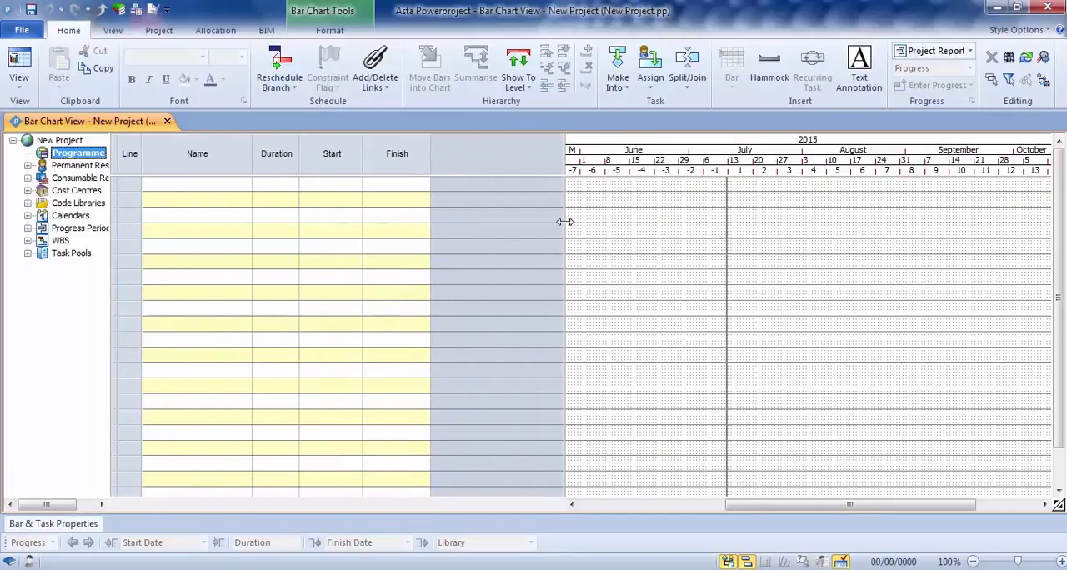
# Drag the grid edge to the Finish column and scroll the timescale to show mid-June–September 2015
pyautogui.moveTo(565, 222); pyautogui.dragTo(433, 222)
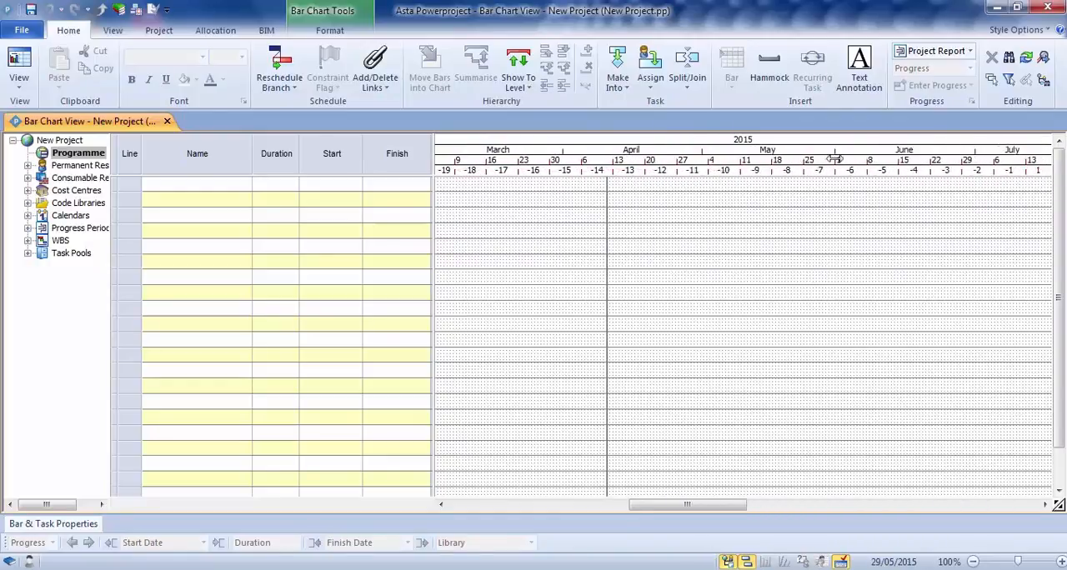
pyautogui.hscroll(3)
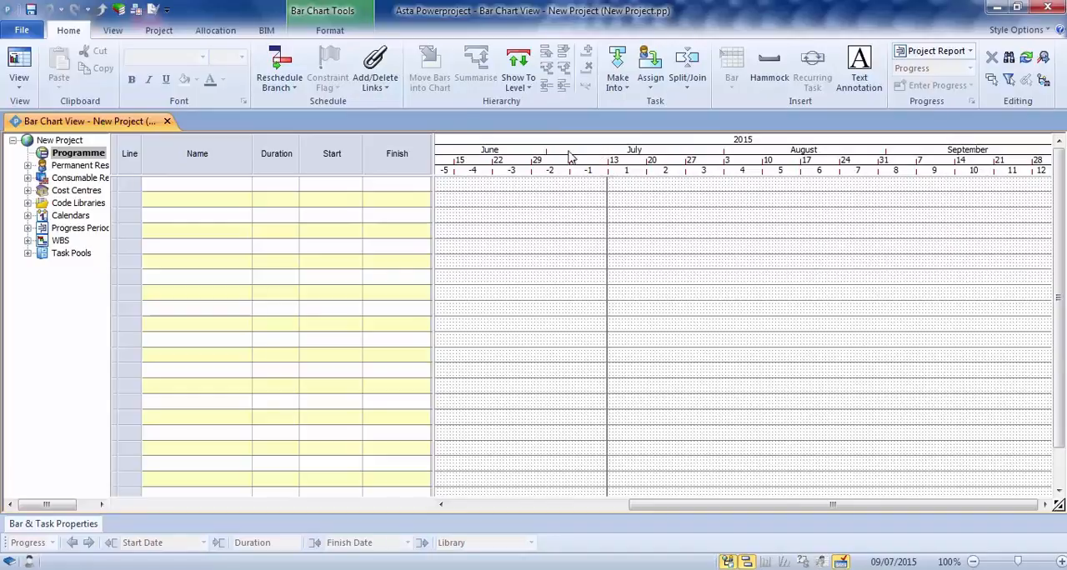